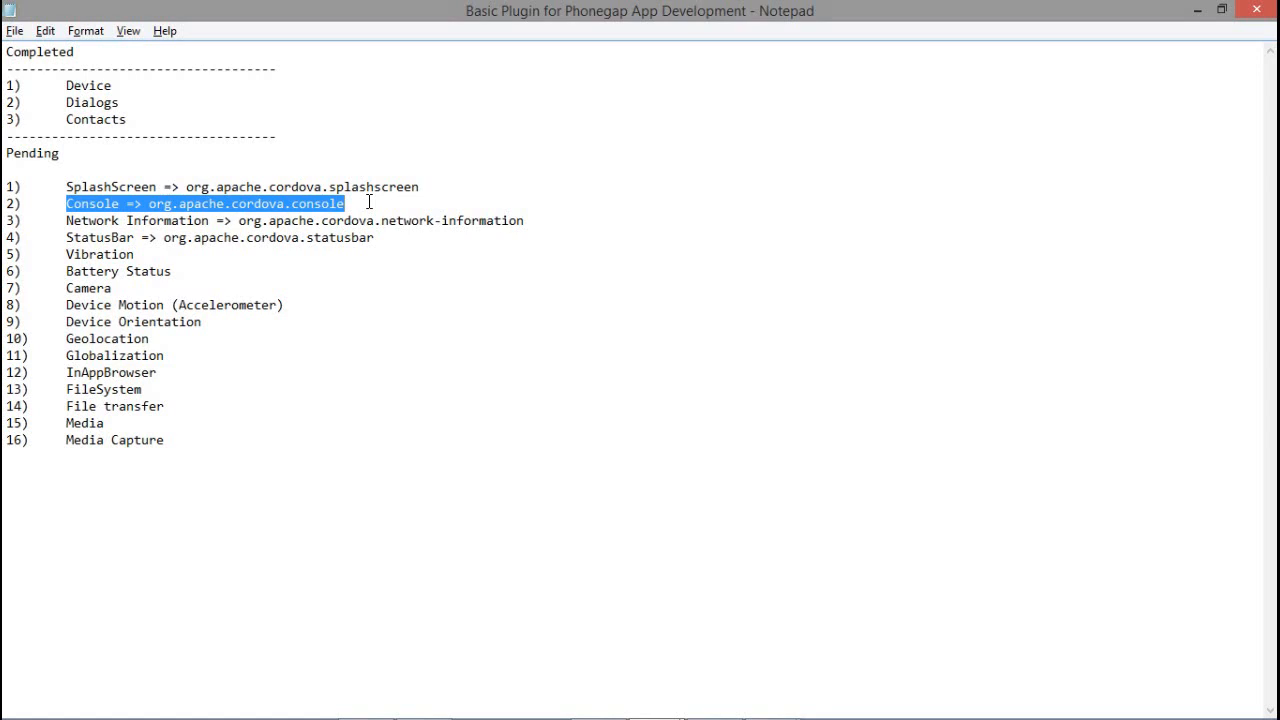
- Run 'cordova plugin add org.apache.cordova.console' in Terminal for the UseOfPlugin project
left_click(132, 254)
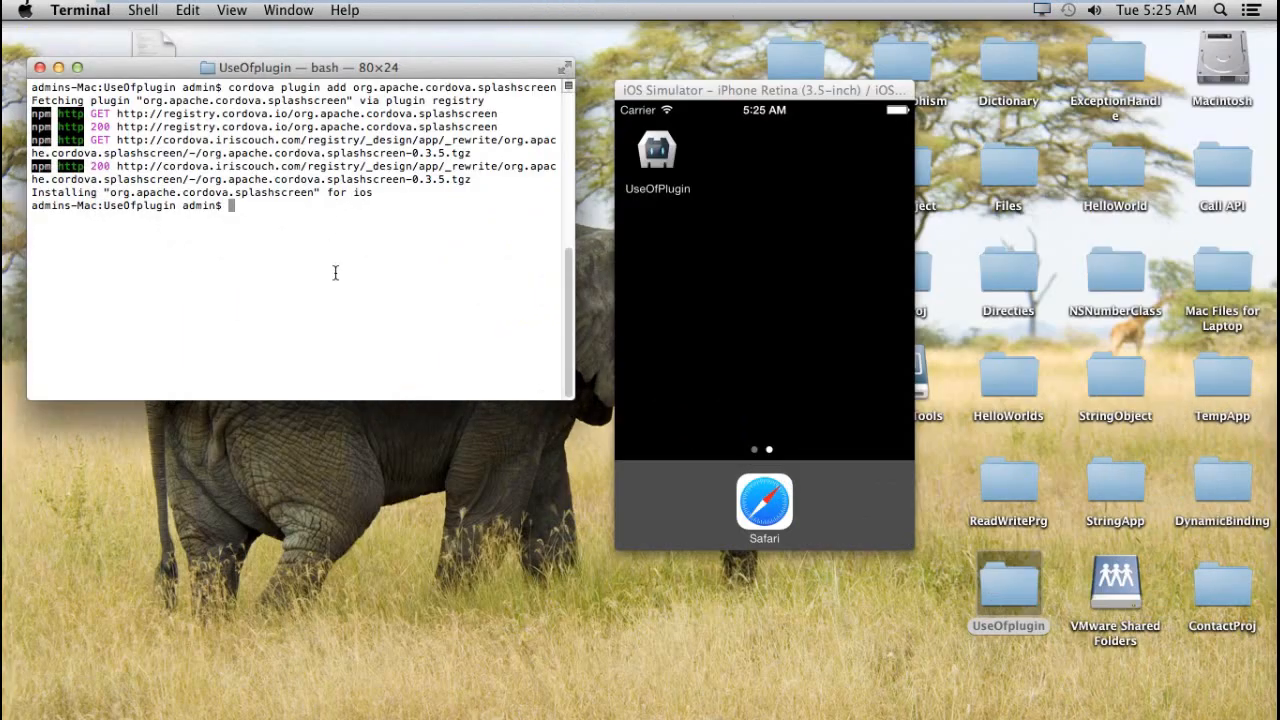
type("corod")
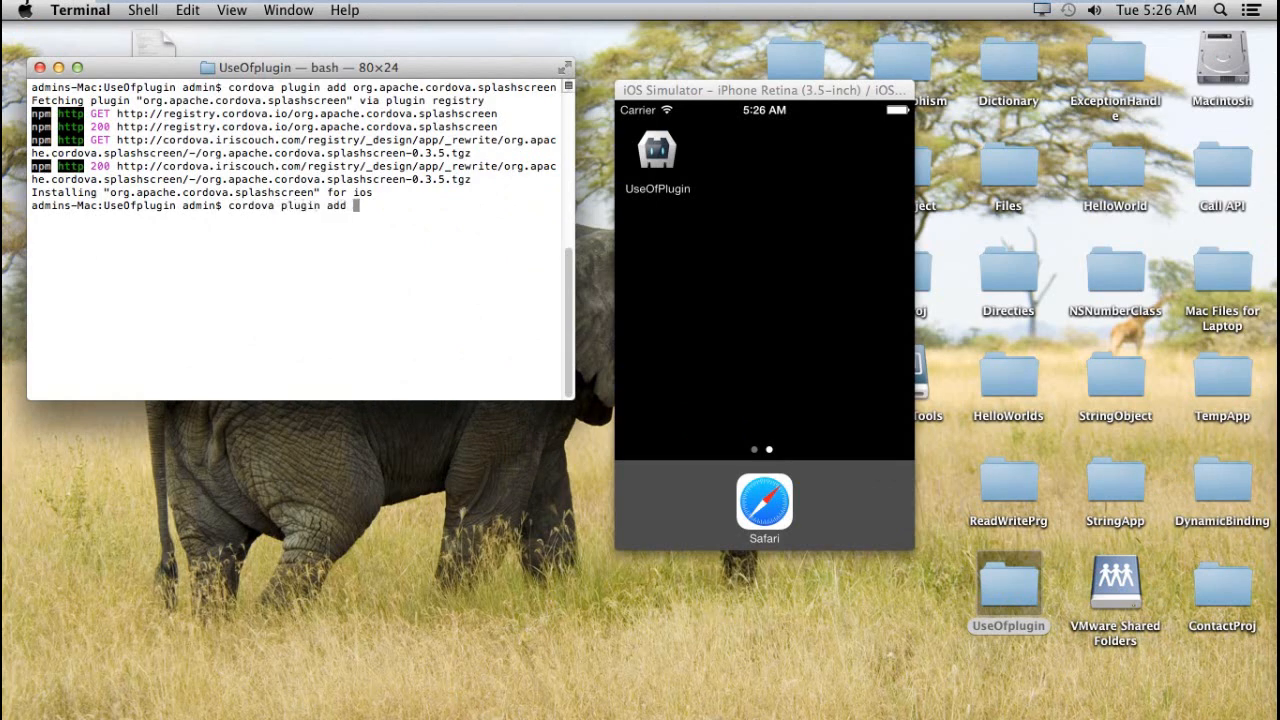
type("org.apache.cordova")
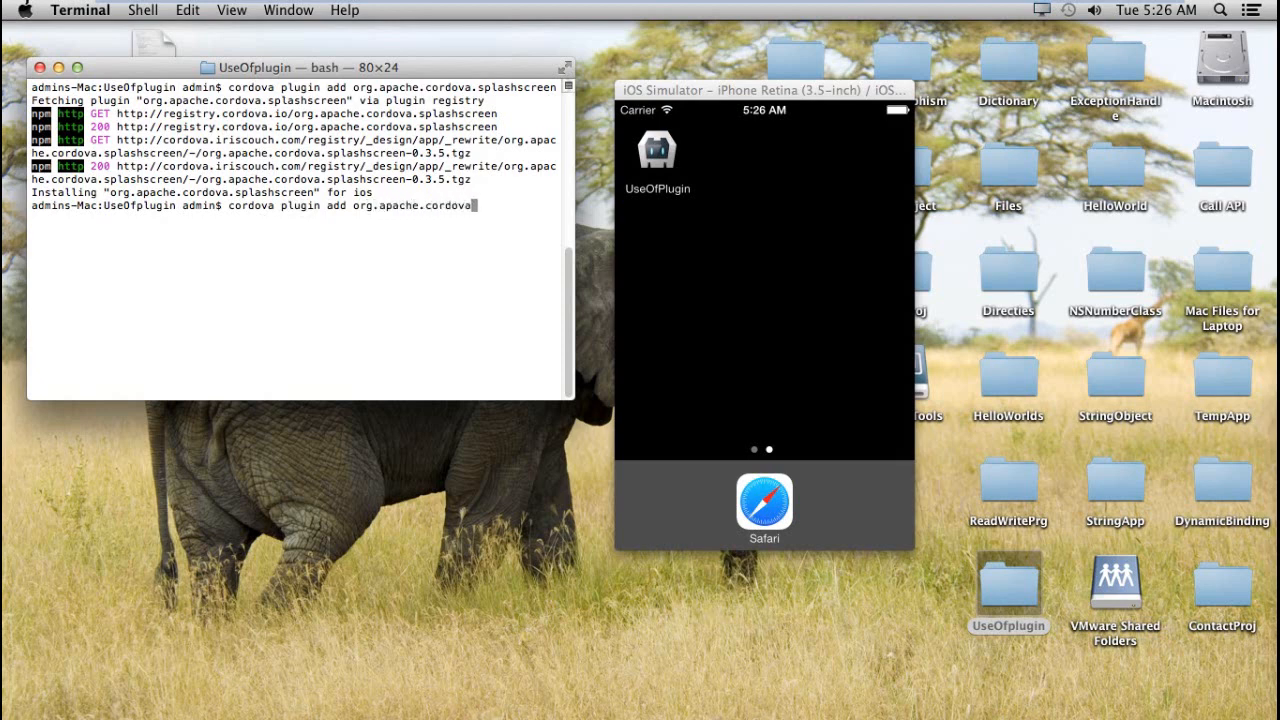
type("console")
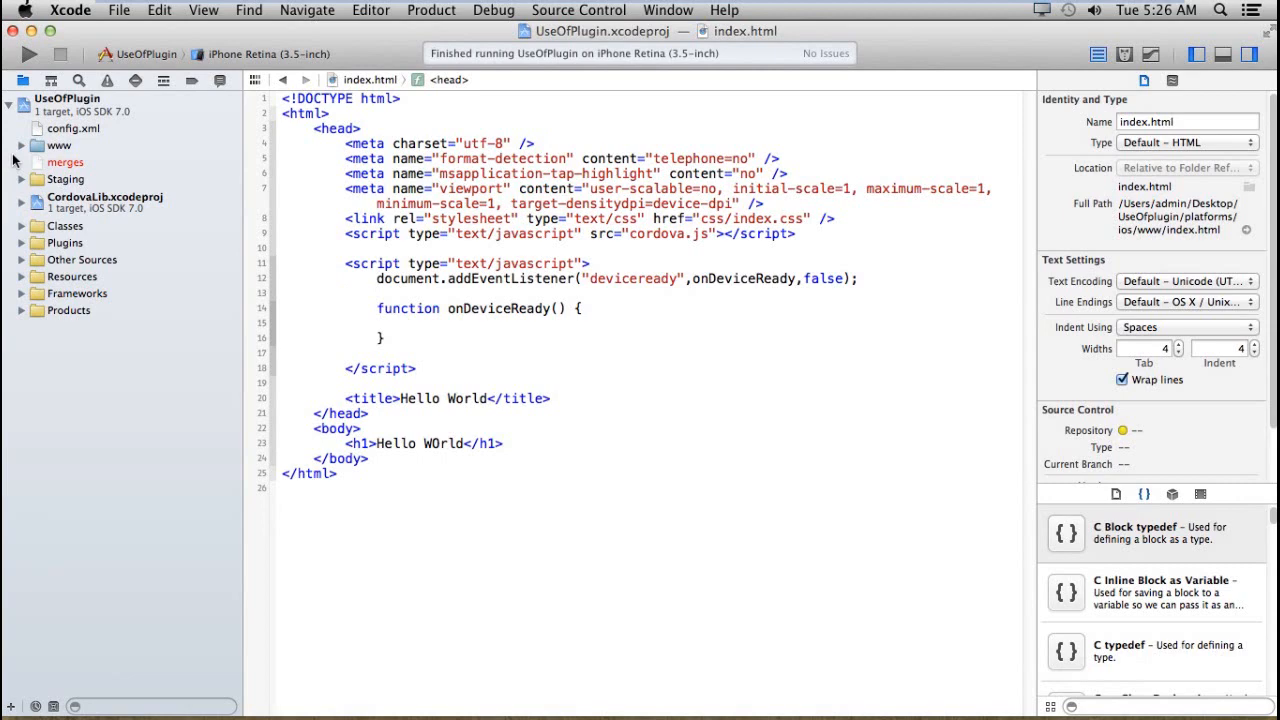
- Expand Staging > www > plugins > org.apache.cordova.console > www to show console-via-logger.js and logger.js
left_click(20, 180)
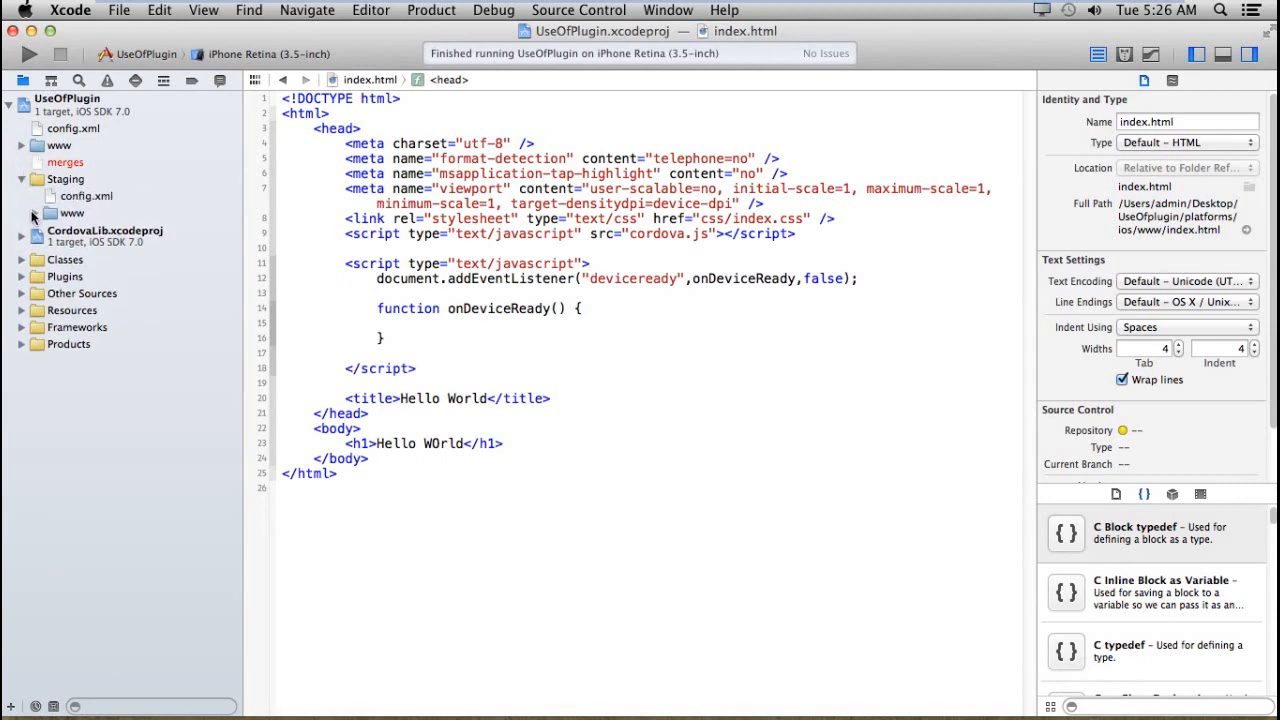
left_click(32, 212)
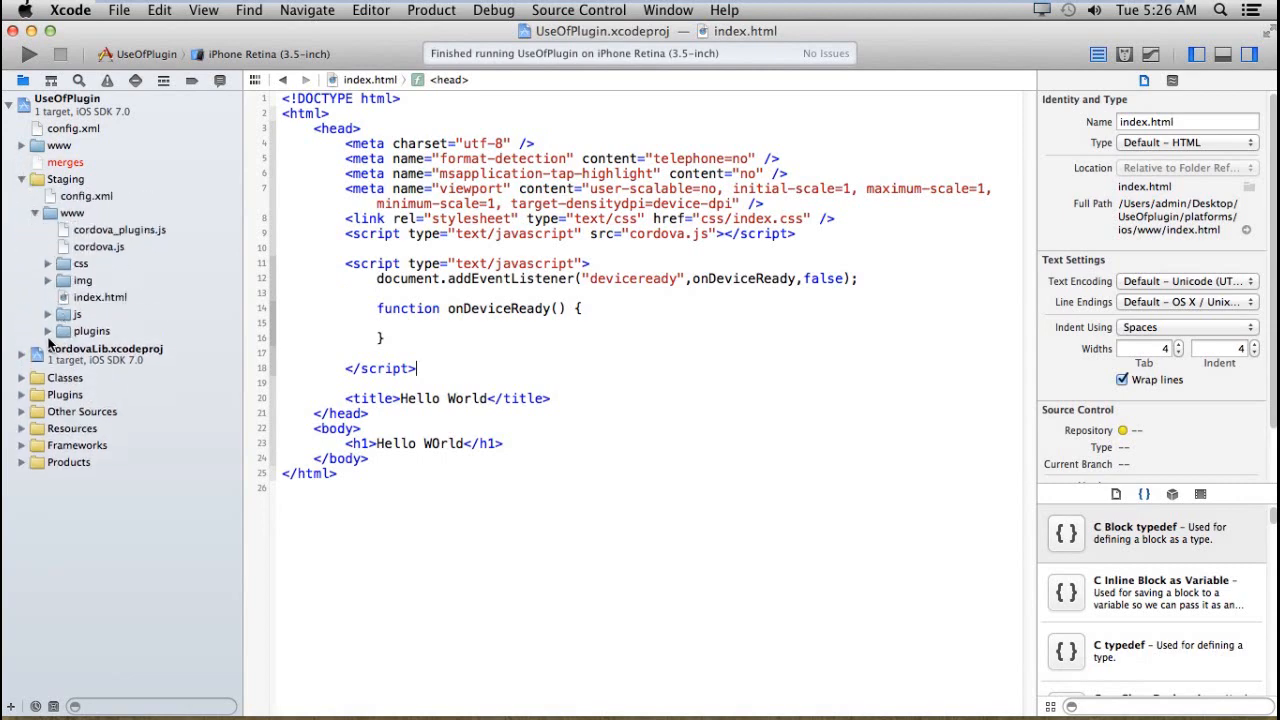
left_click(48, 332)
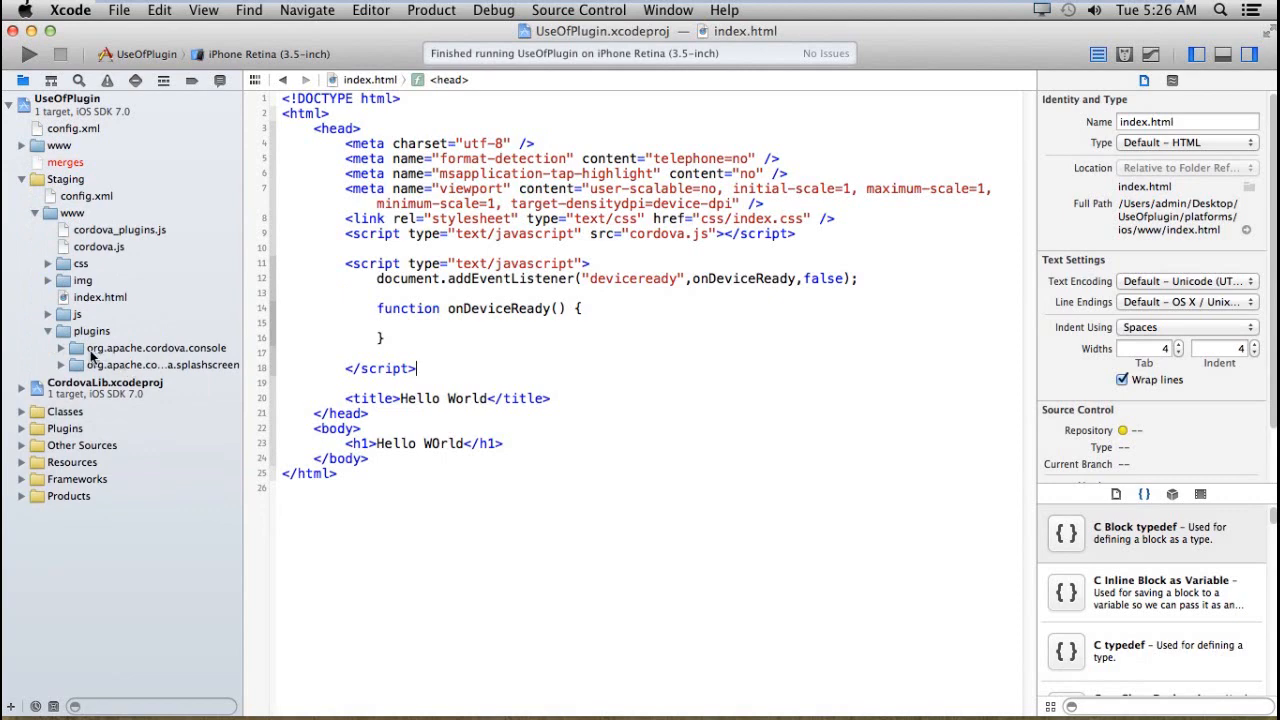
left_click(60, 348)
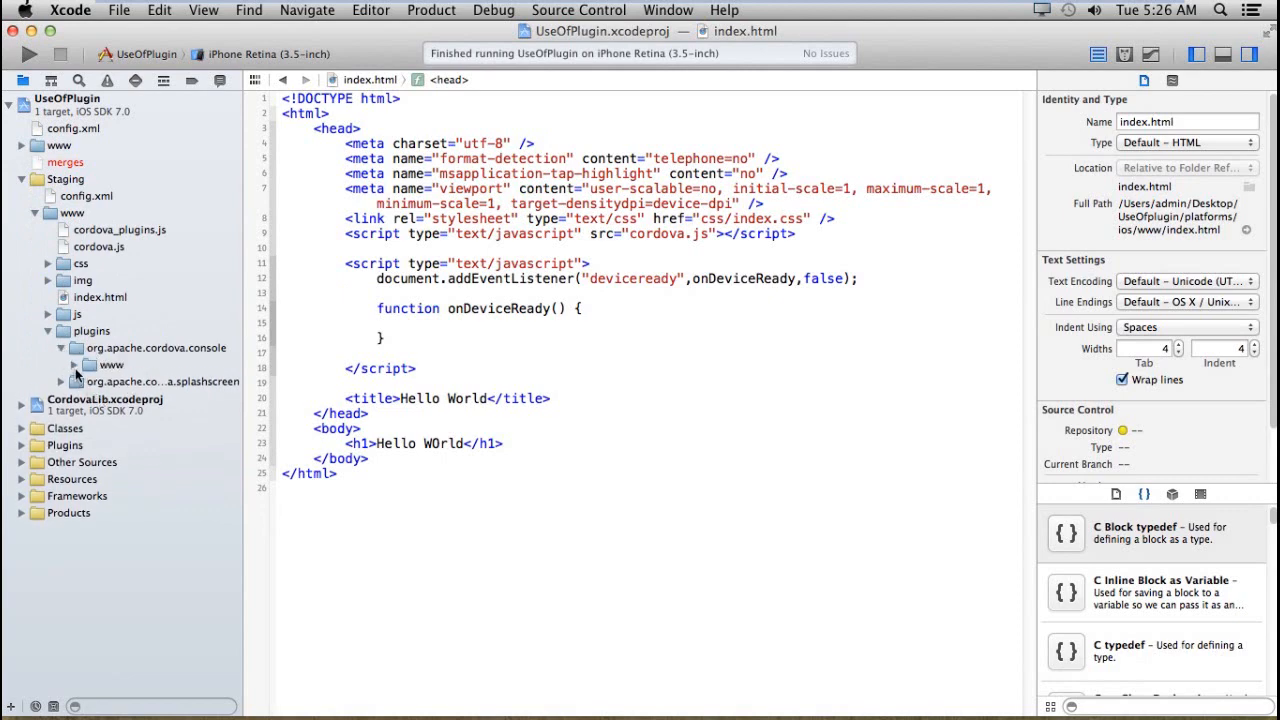
left_click(60, 348)
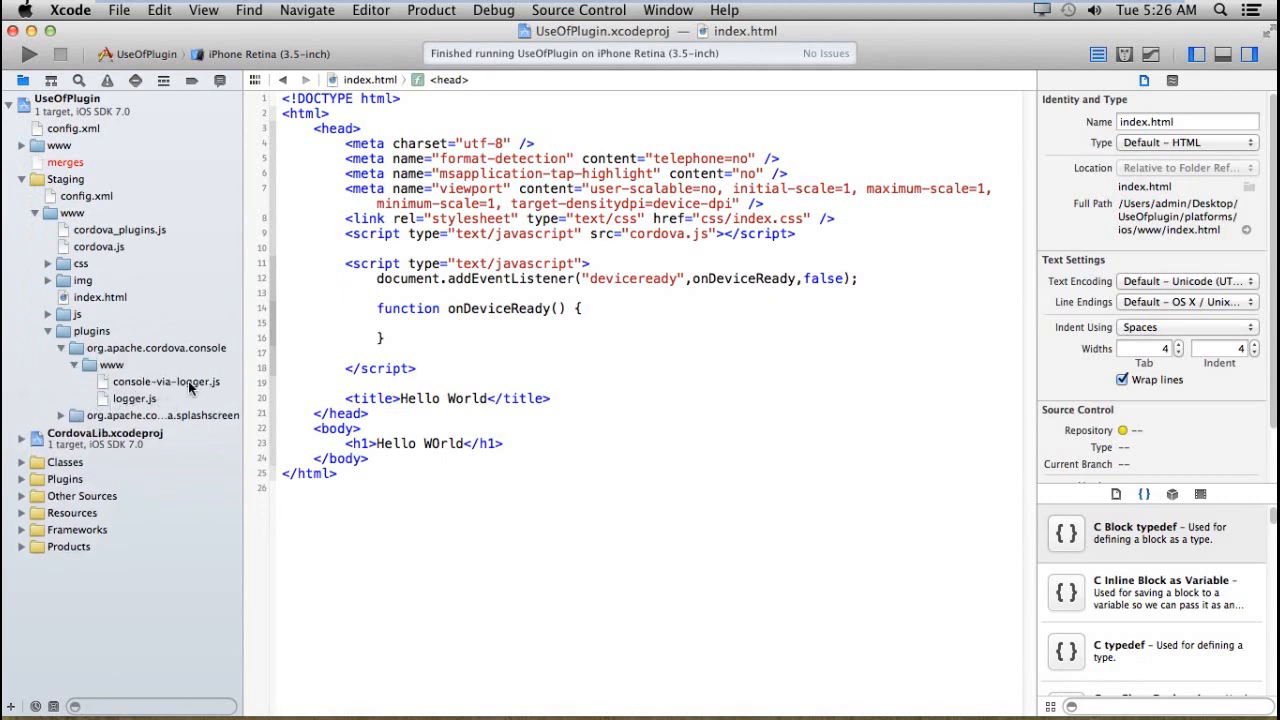
- Skim console-via-logger.js, then read through logger.js in the editor
left_click(168, 380)
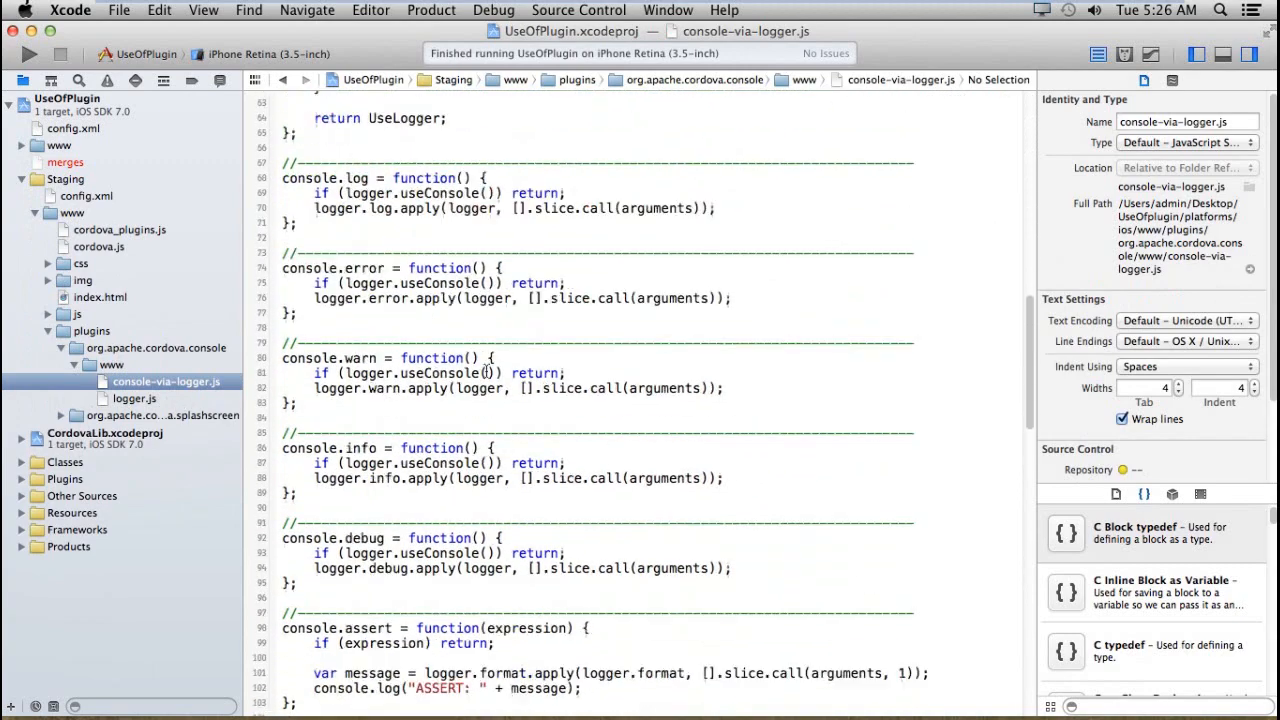
scroll("down", 3)
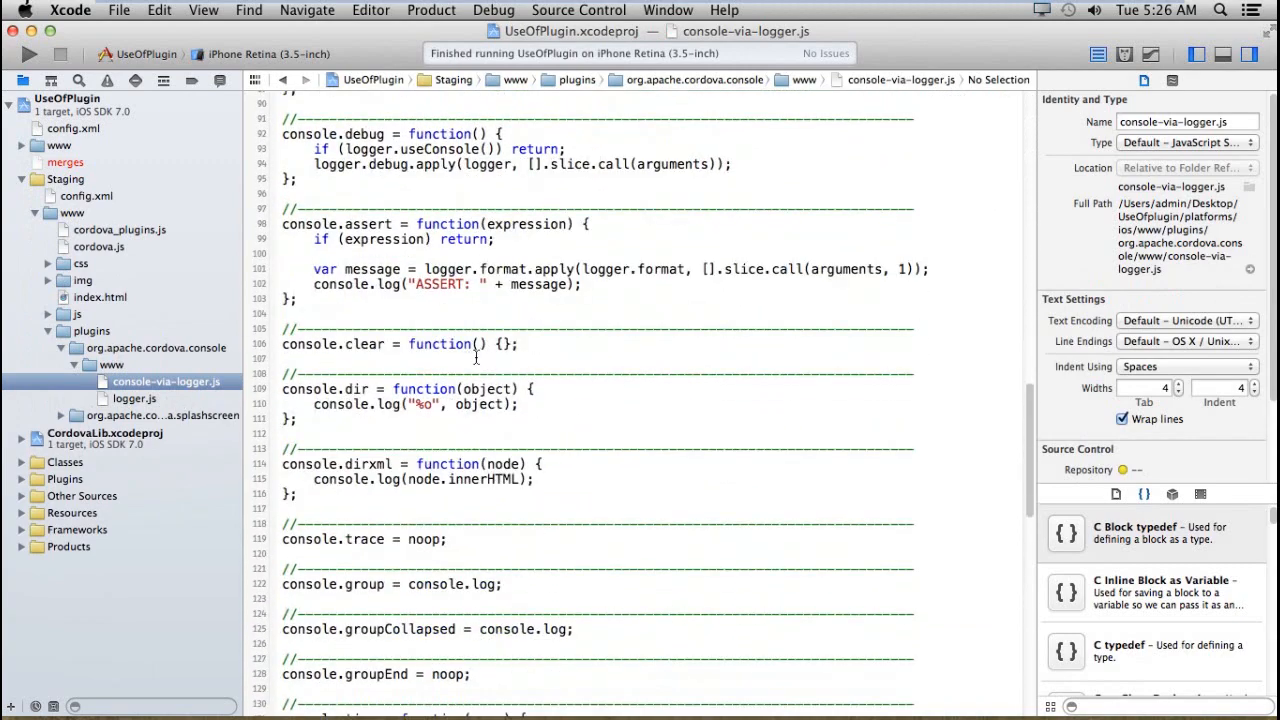
scroll("down", 3)
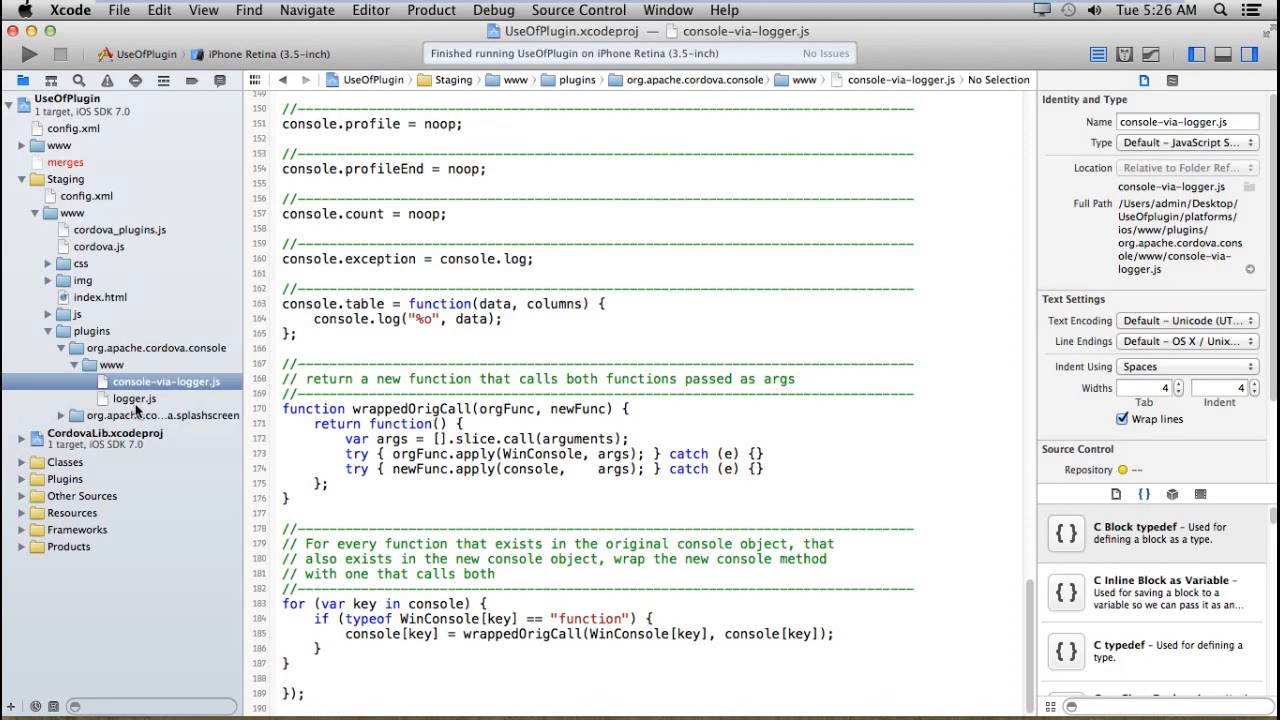
left_click(136, 398)
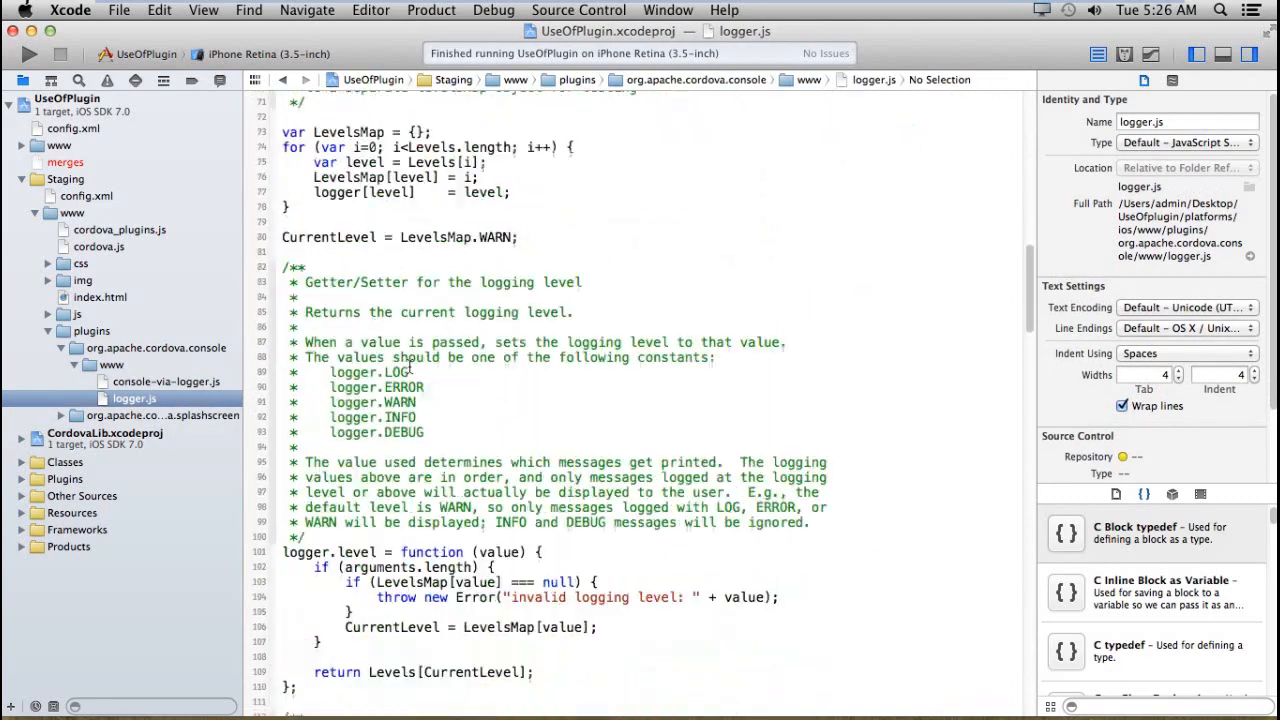
scroll("down", 3)
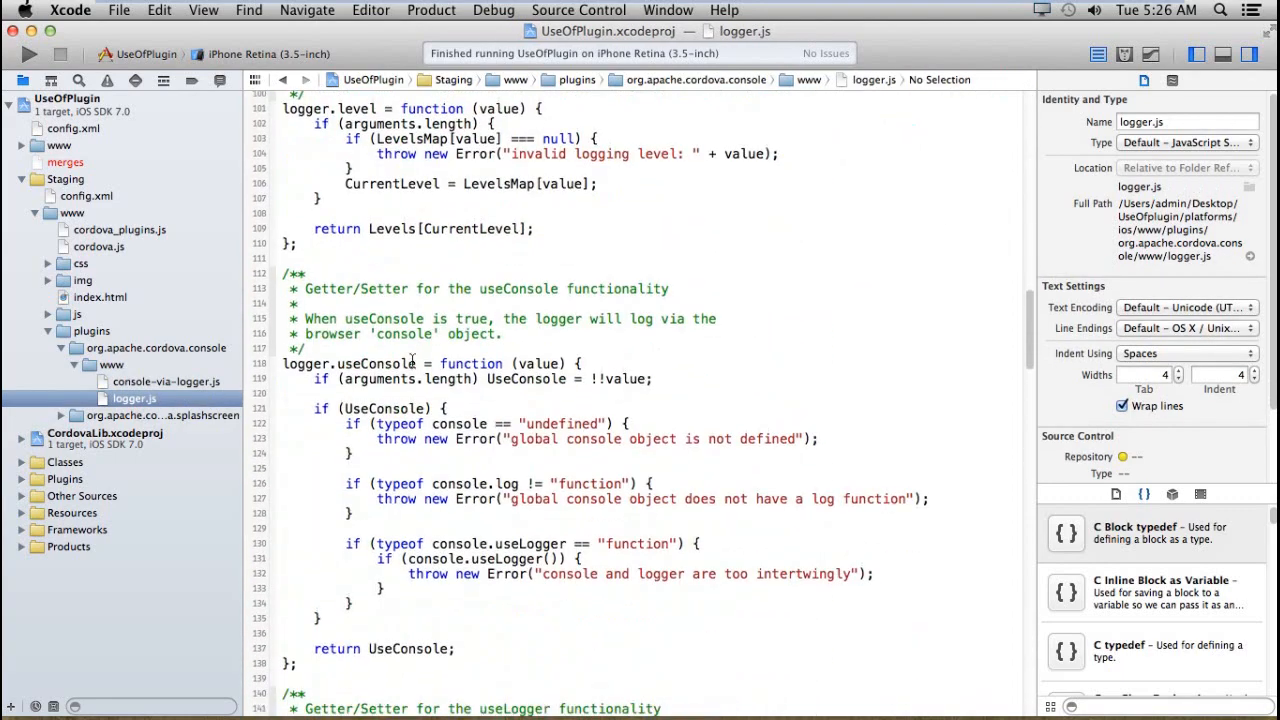
scroll("down", 3)
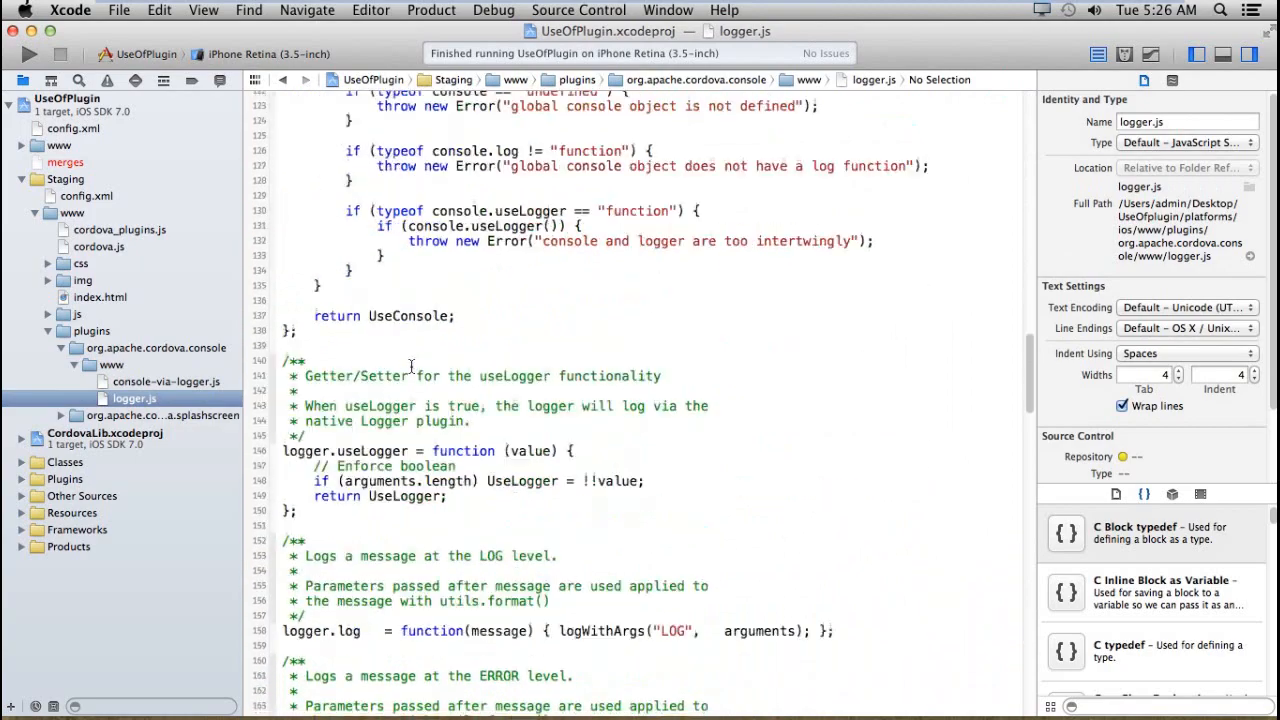
scroll("down", 3)
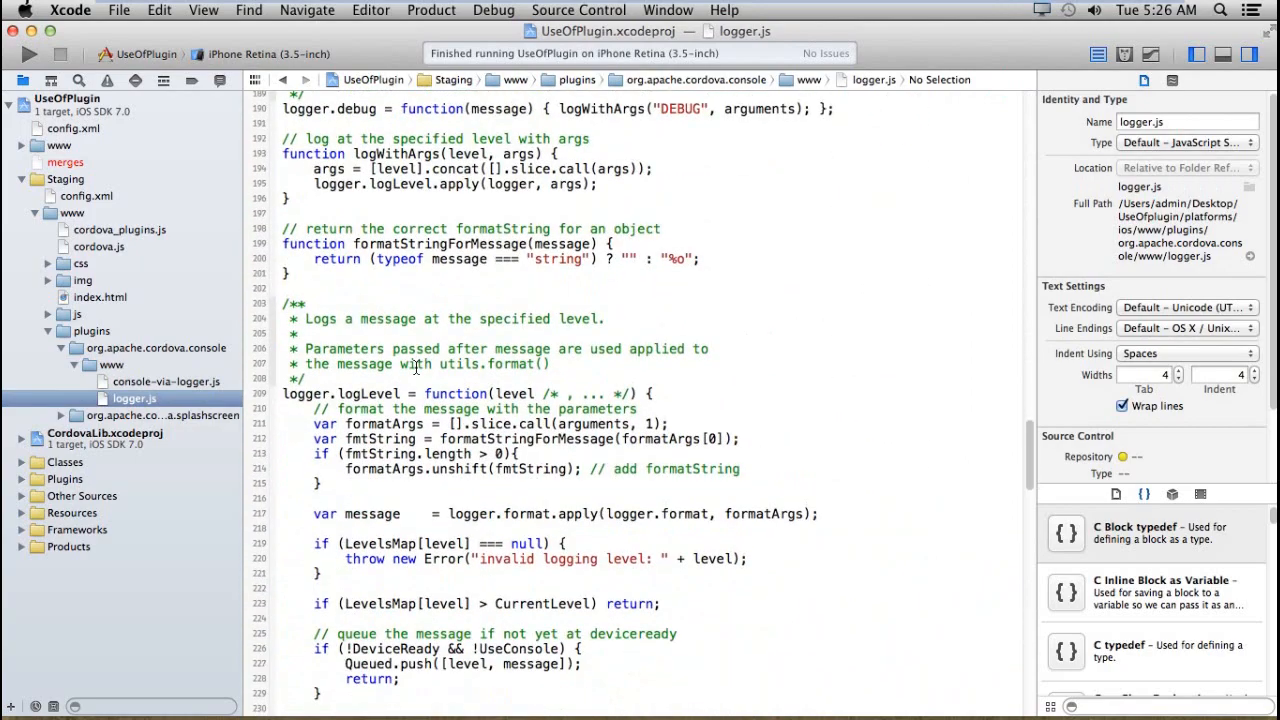
scroll("down", 3)
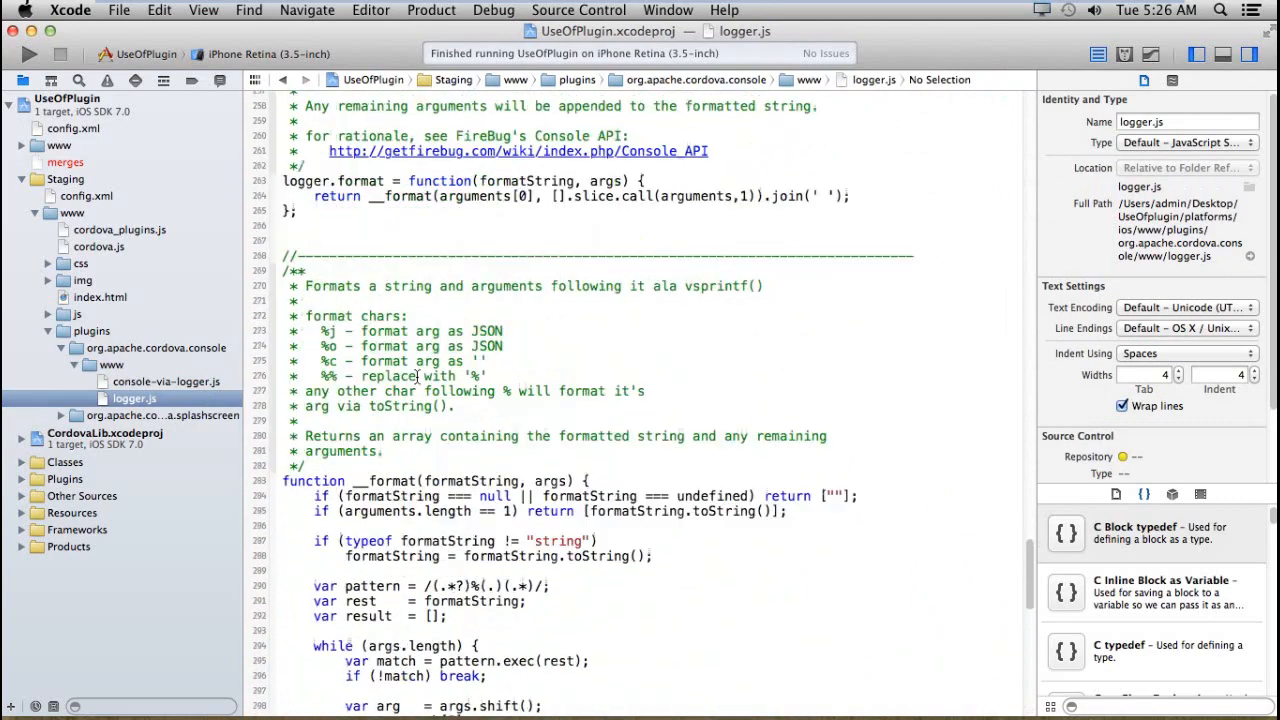
scroll("up", 3)
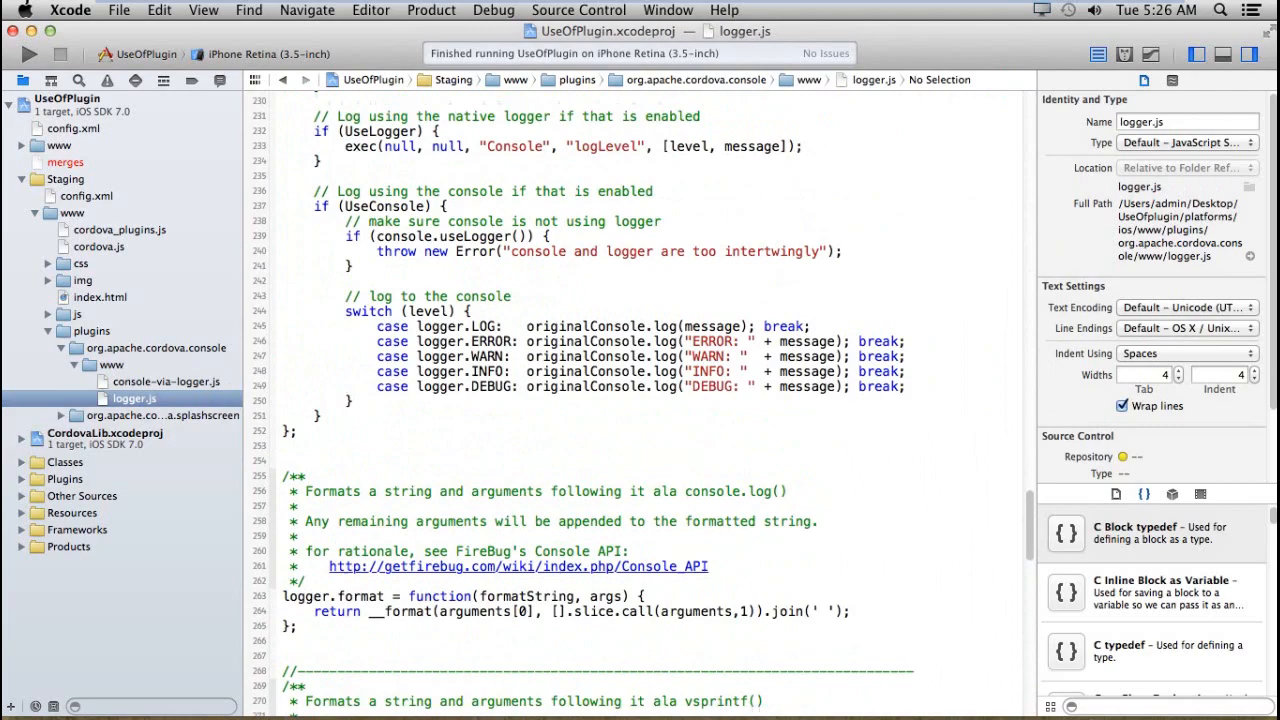
- Return to console-via-logger.js and review its log, error, assert, dir, trace and group functions
left_click(168, 380)
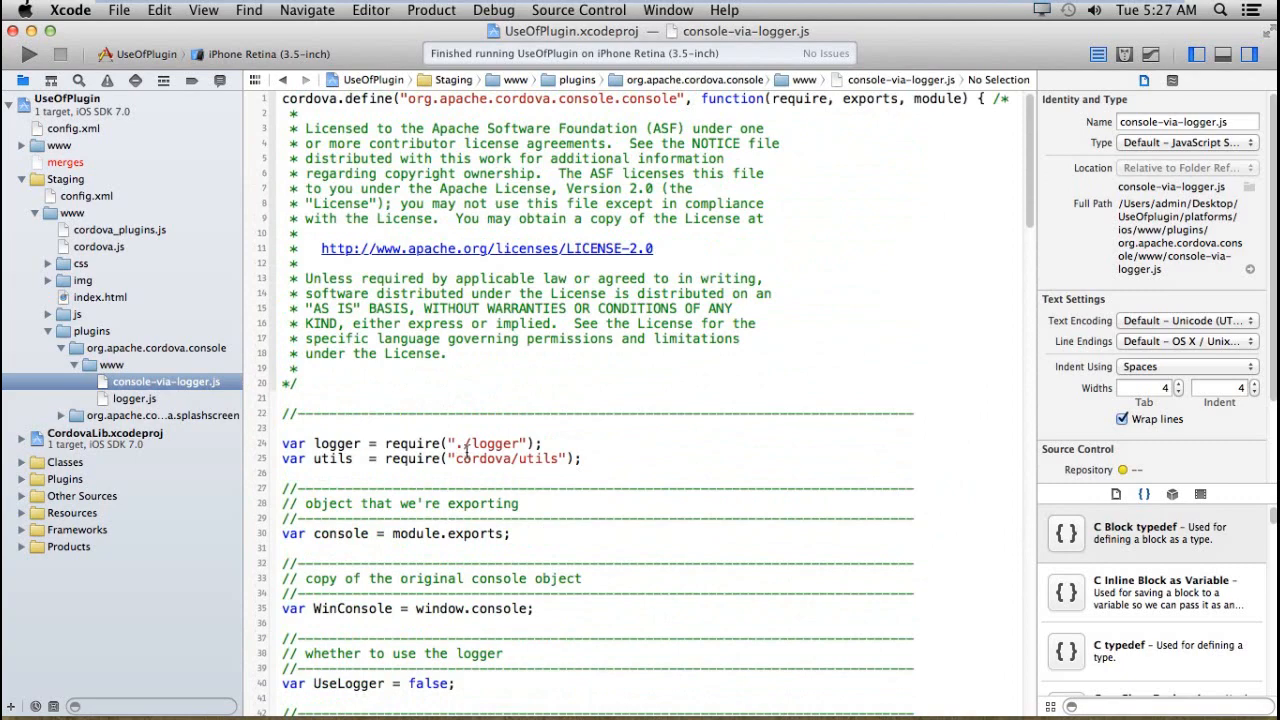
scroll("down", 3)
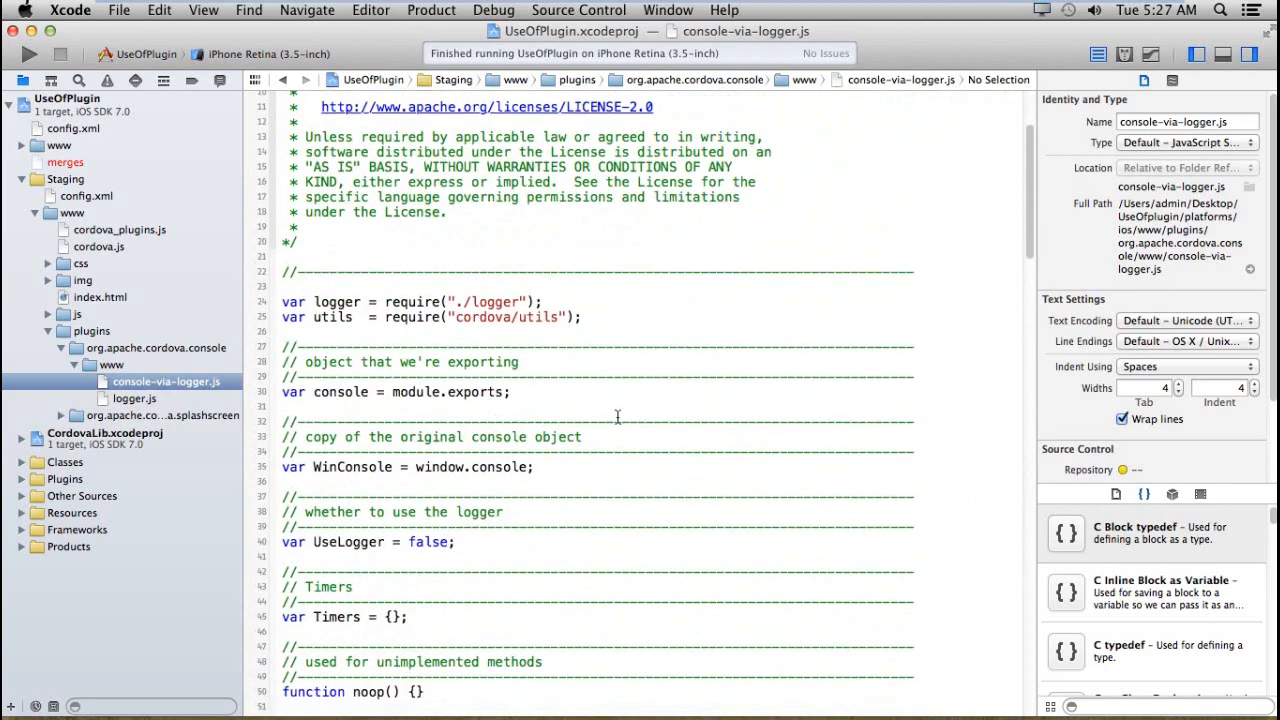
scroll("down", 3)
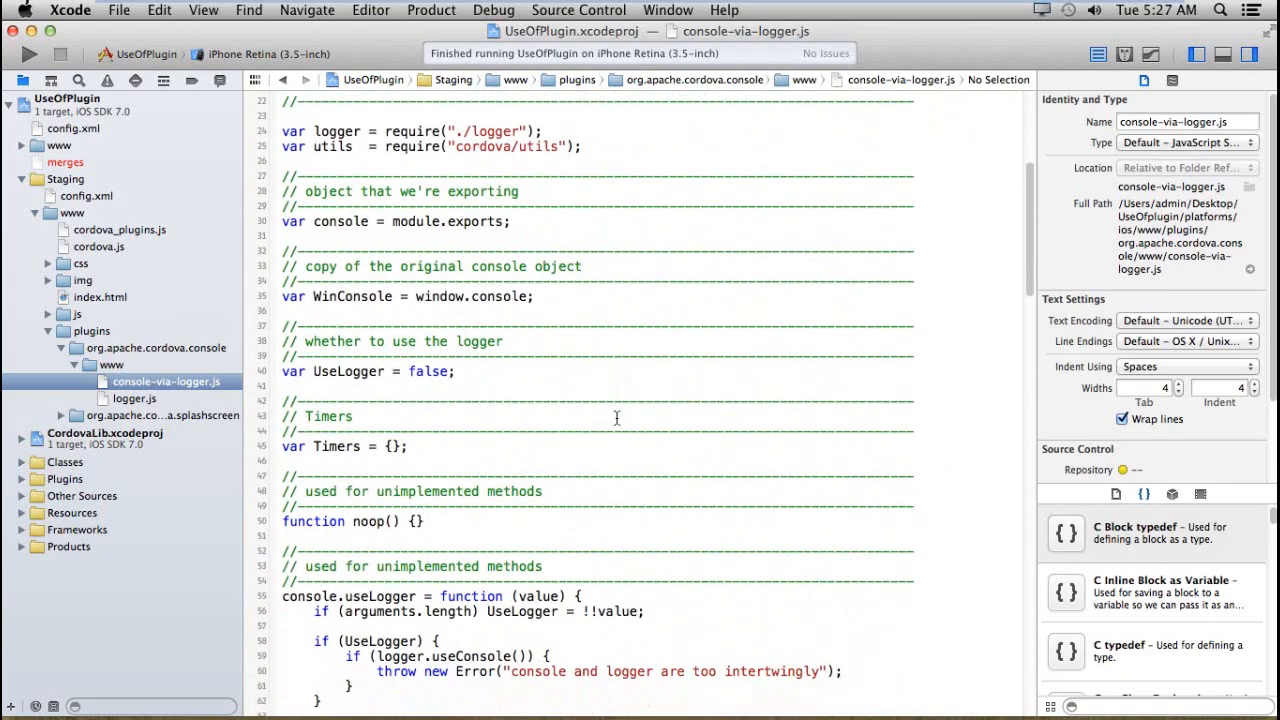
scroll("down", 3)
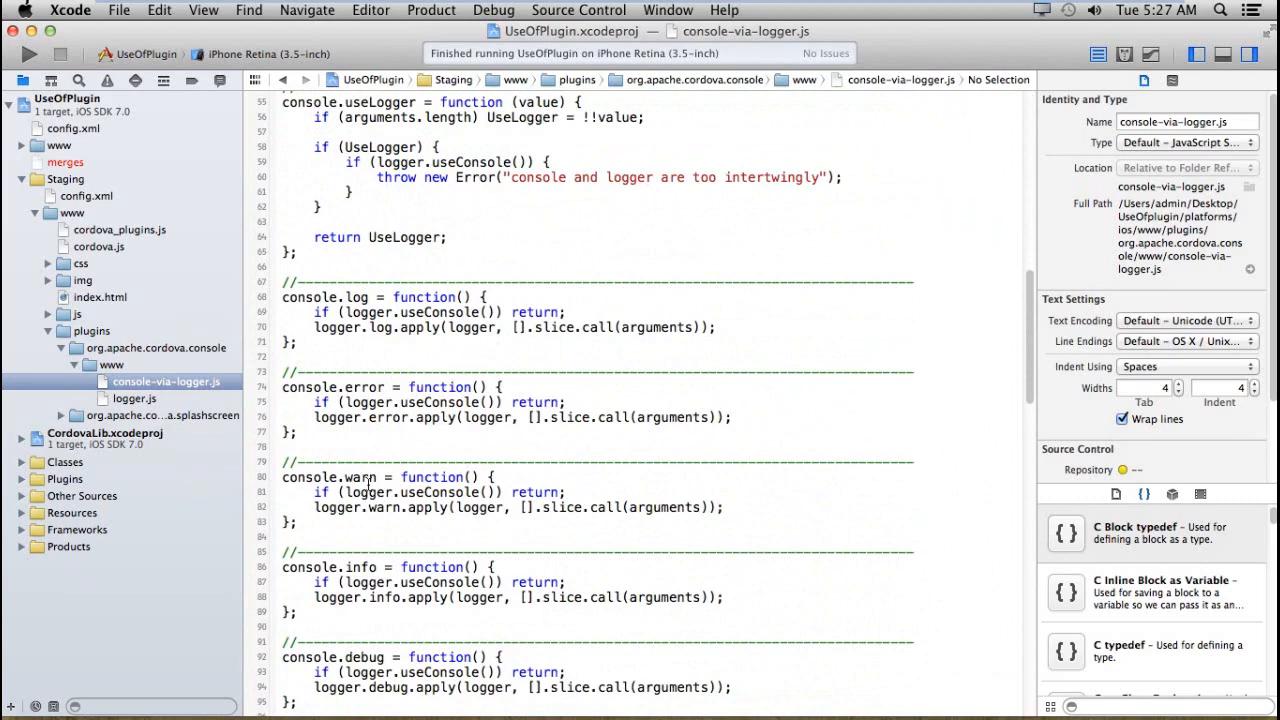
scroll("down", 3)
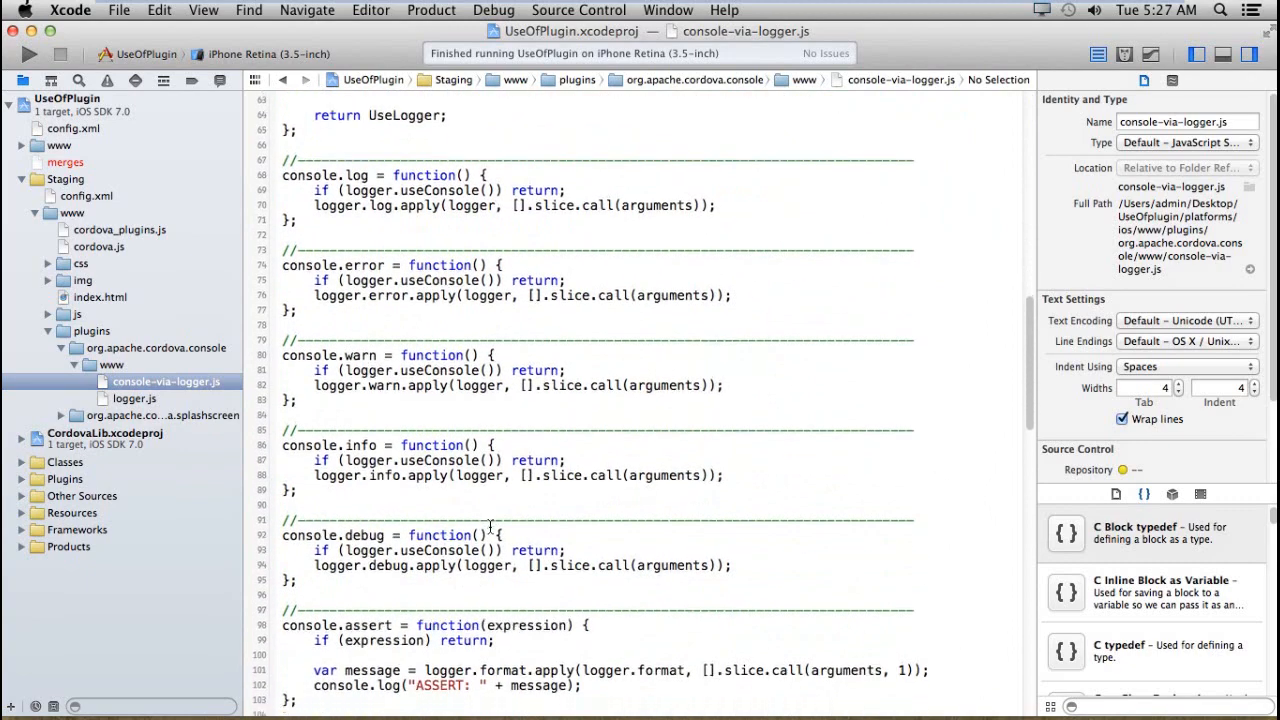
scroll("down", 3)
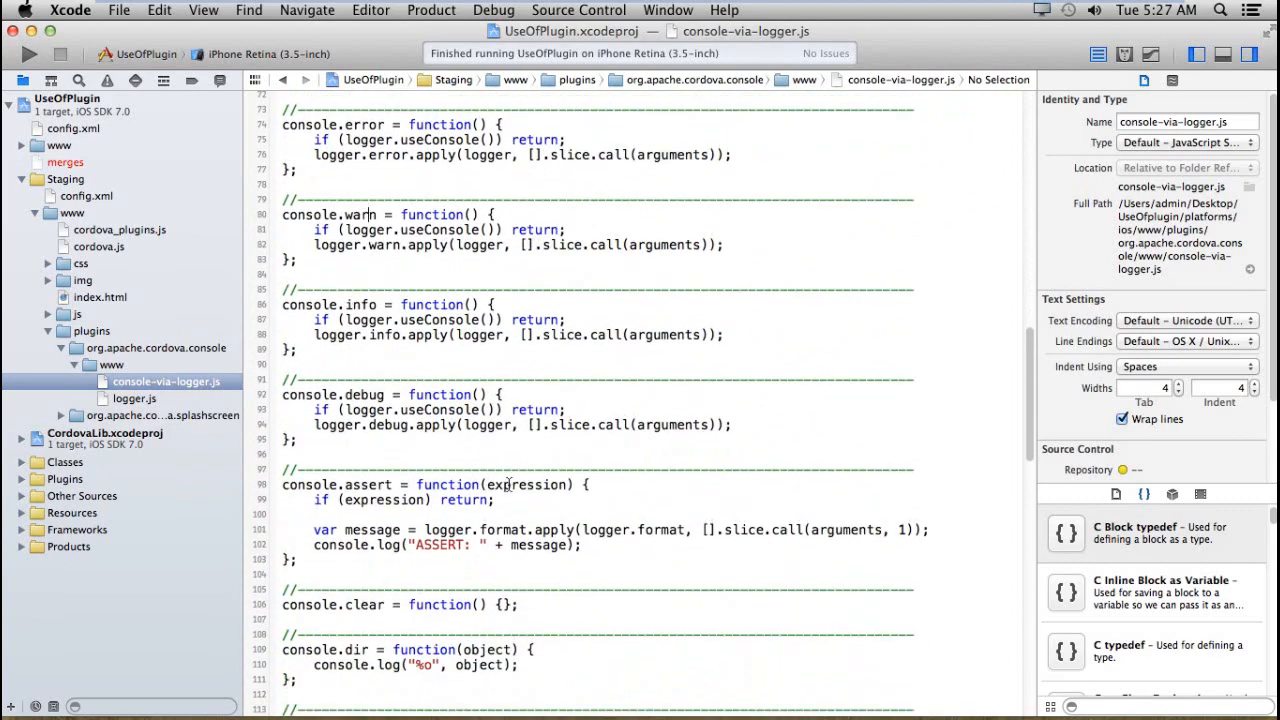
left_click_drag(284, 484, 590, 544)
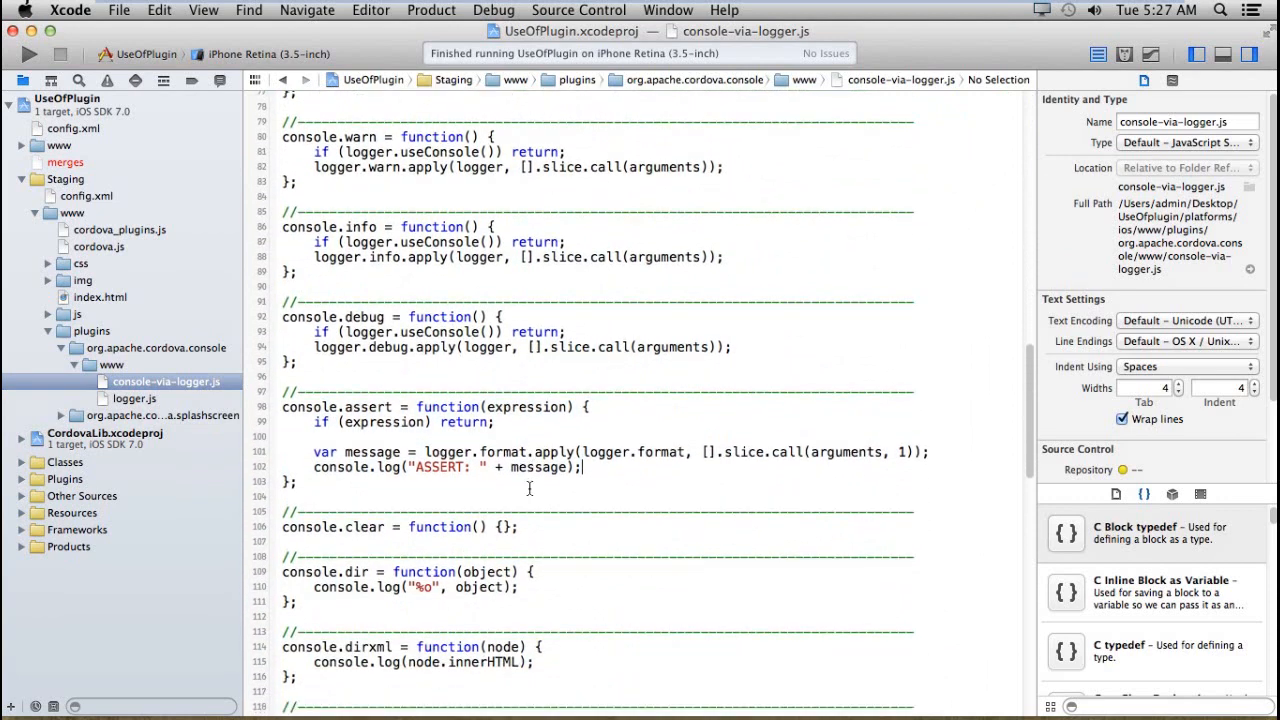
scroll("down", 3)
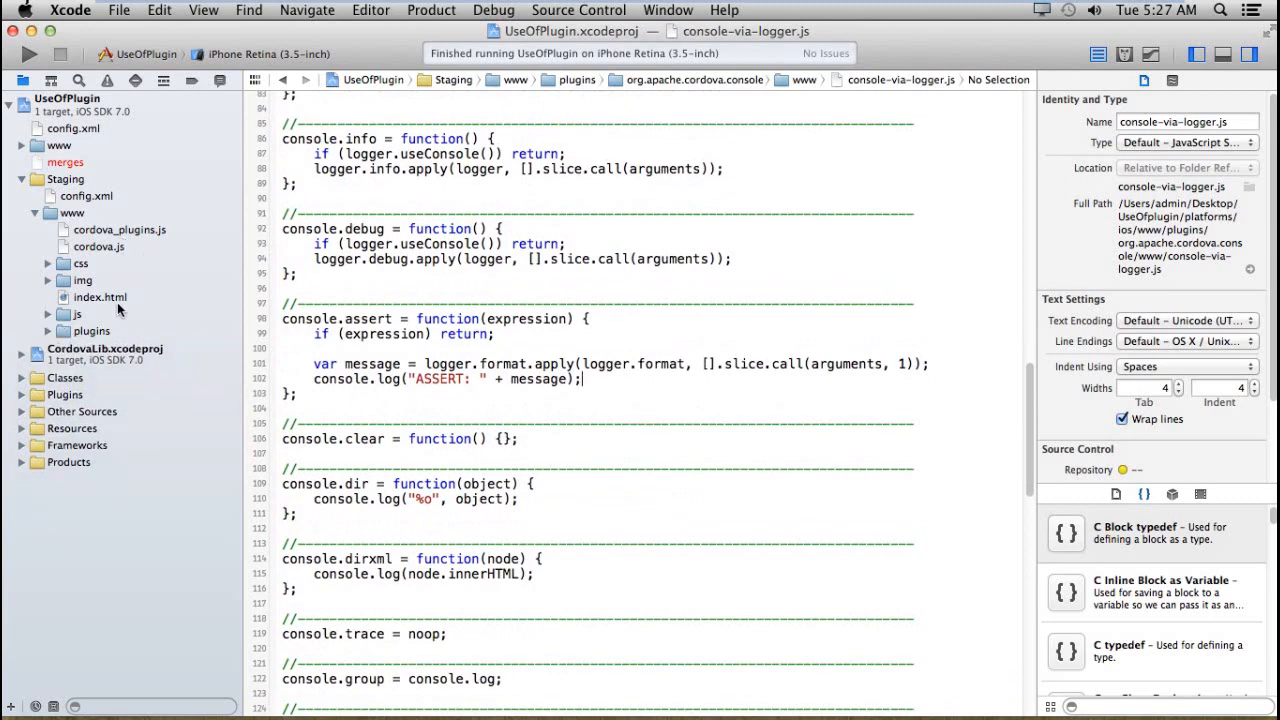
- Add console.log("This is log"); inside onDeviceReady in index.html and save
left_click(100, 296)
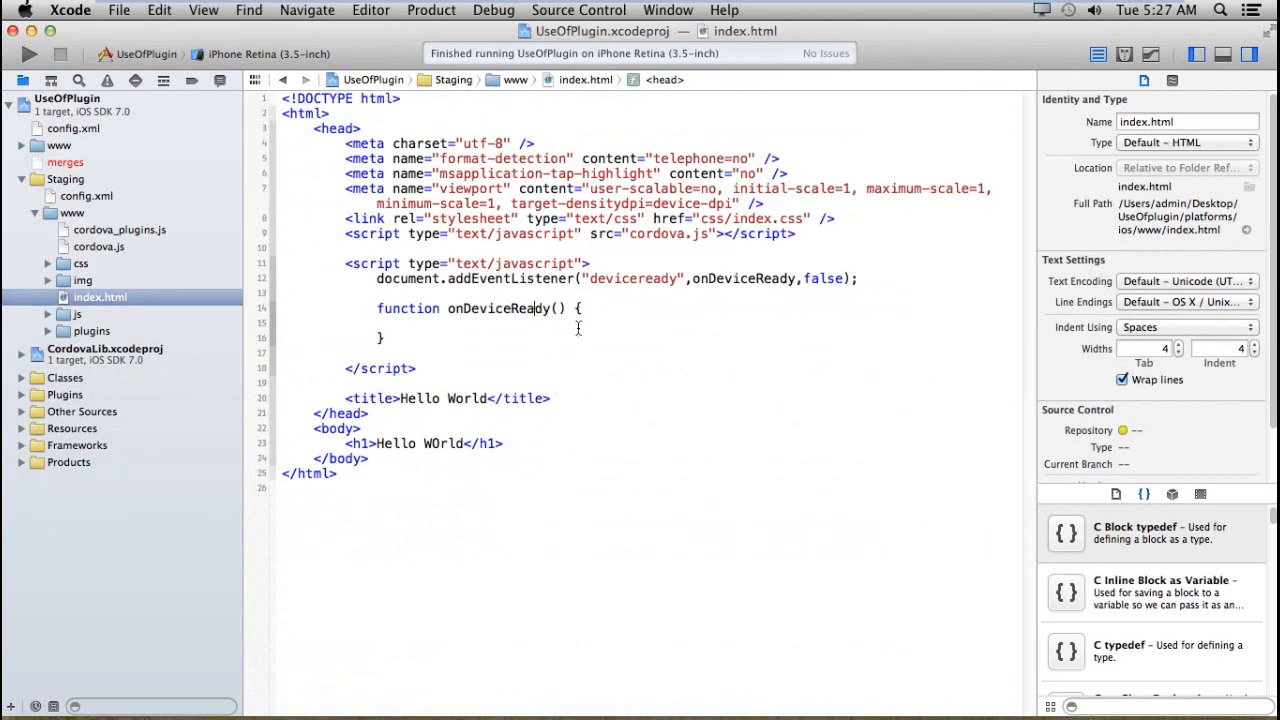
type("conso")
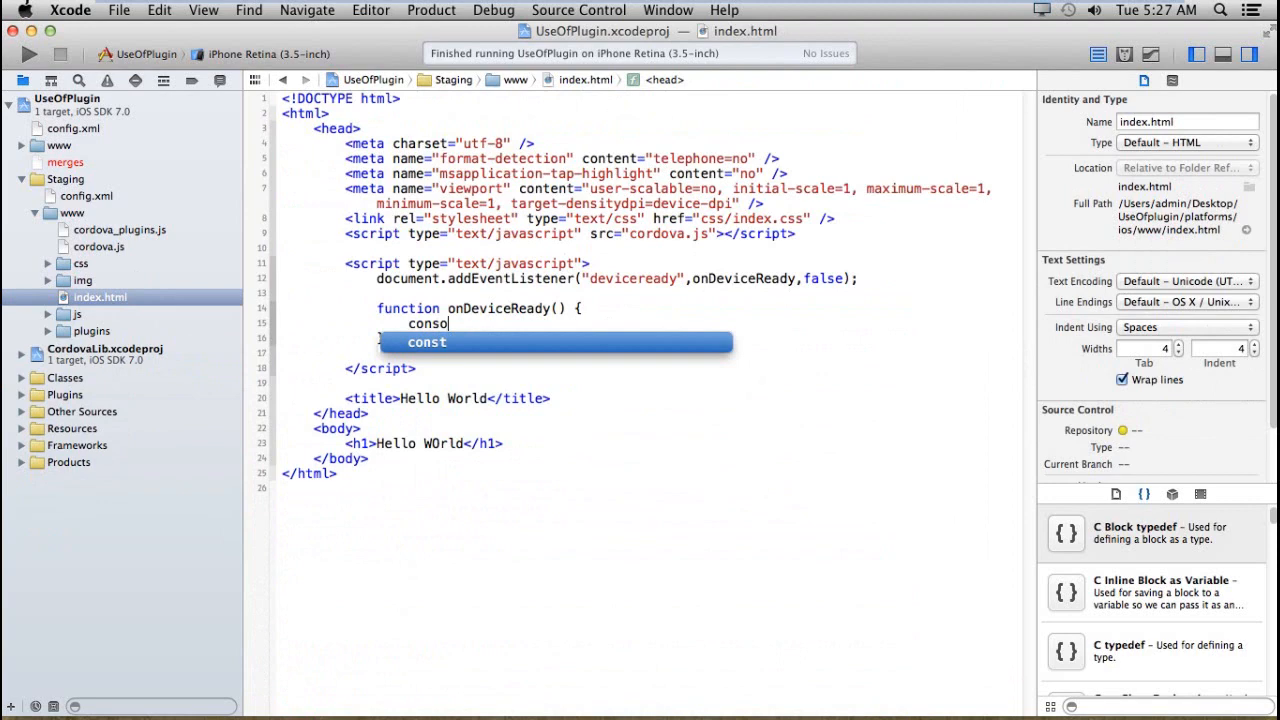
type("ike")
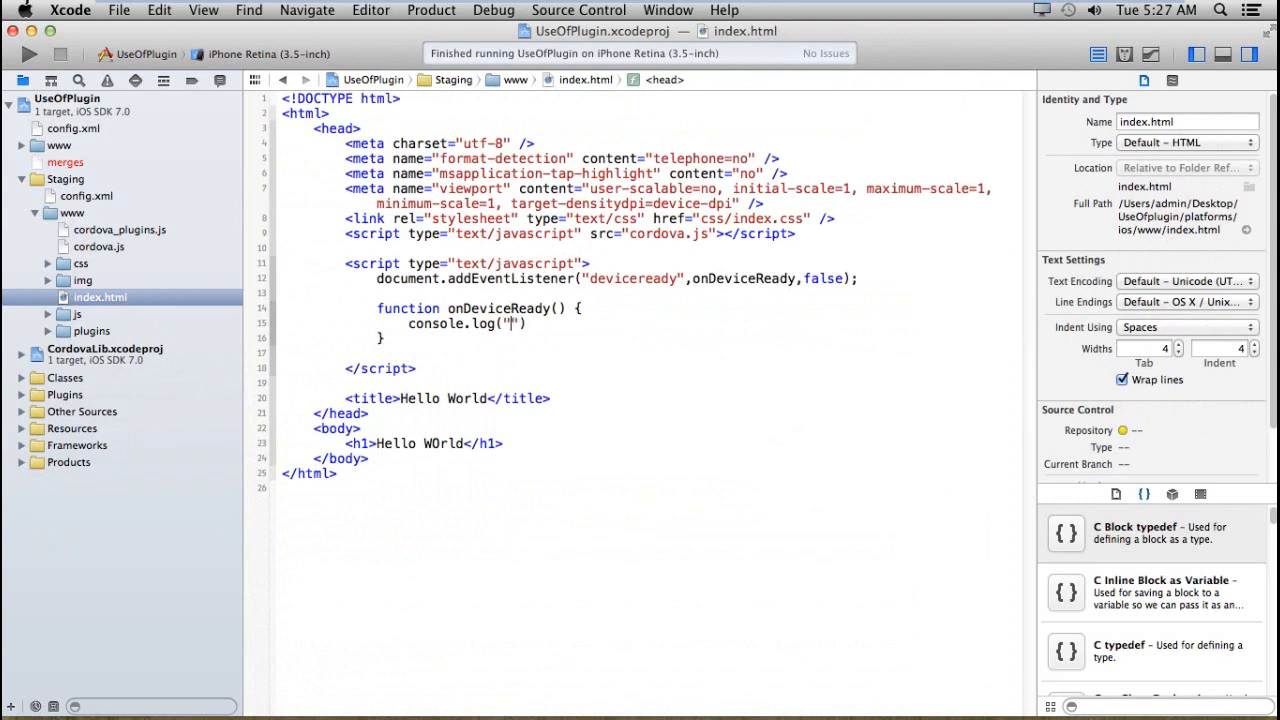
type("This is log")
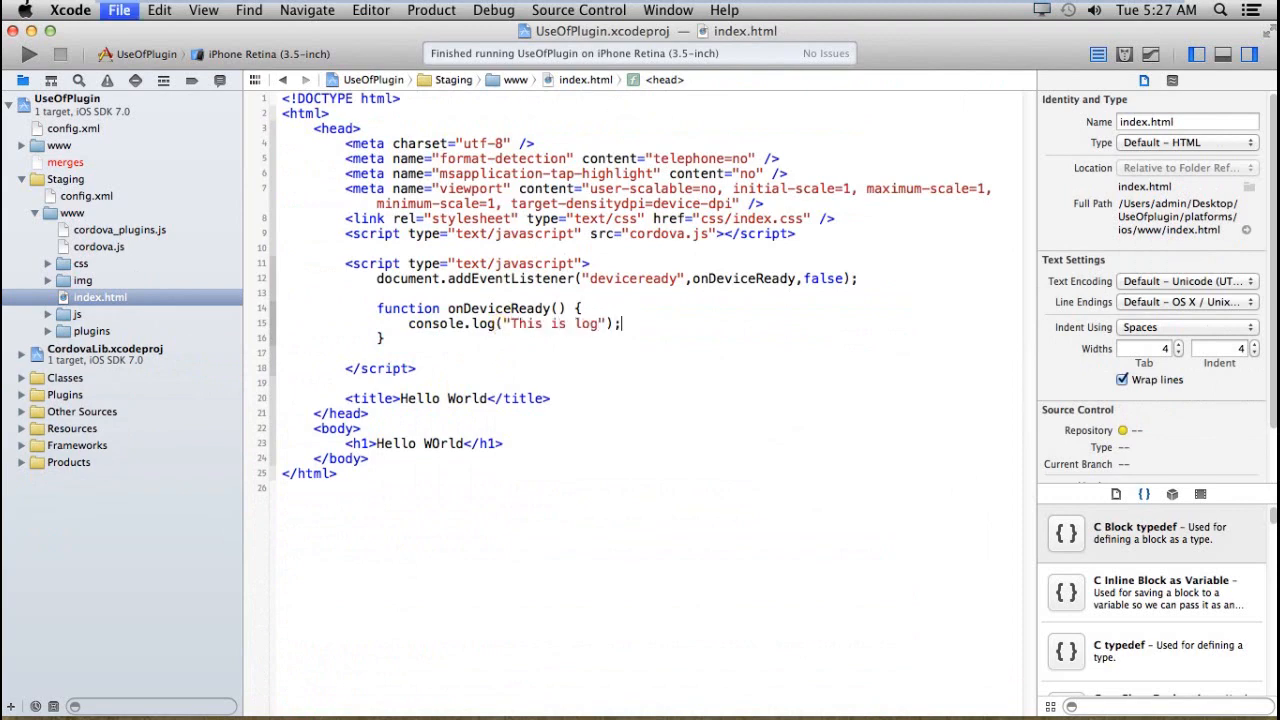
left_click(28, 54)
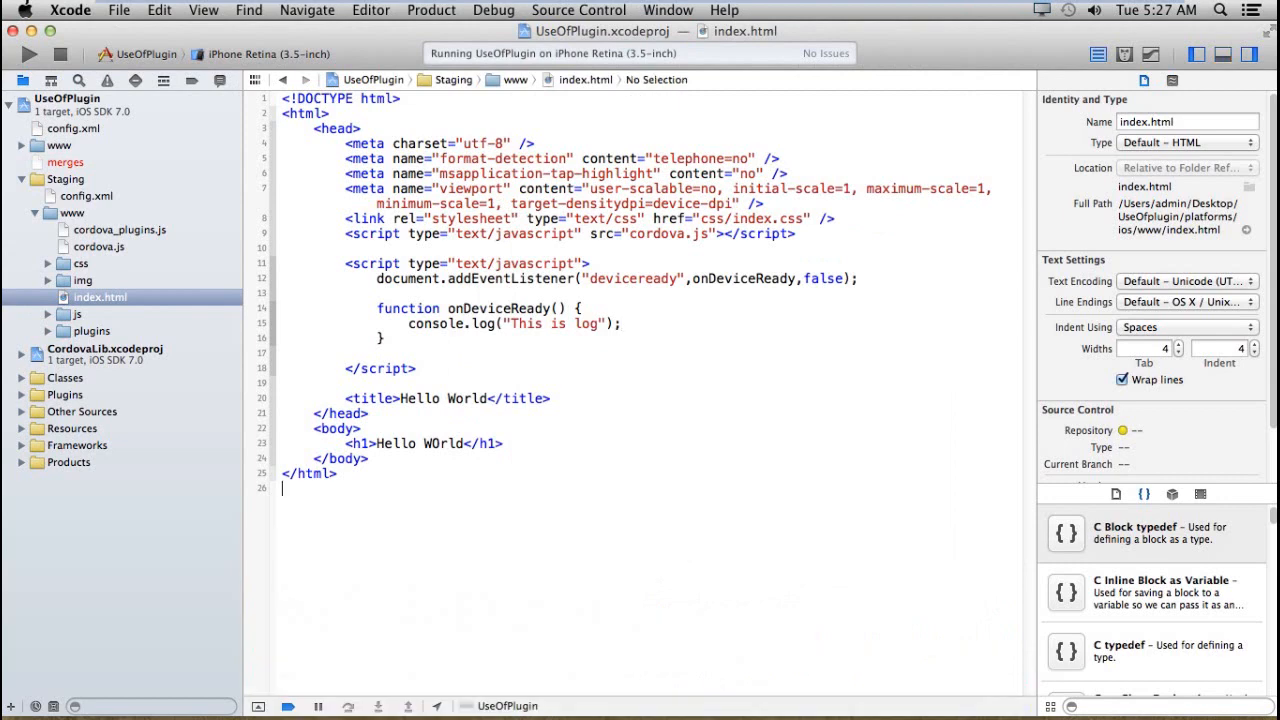
- View 'This is log' in the debug console, then return to console-via-logger.js
left_click(1222, 54)
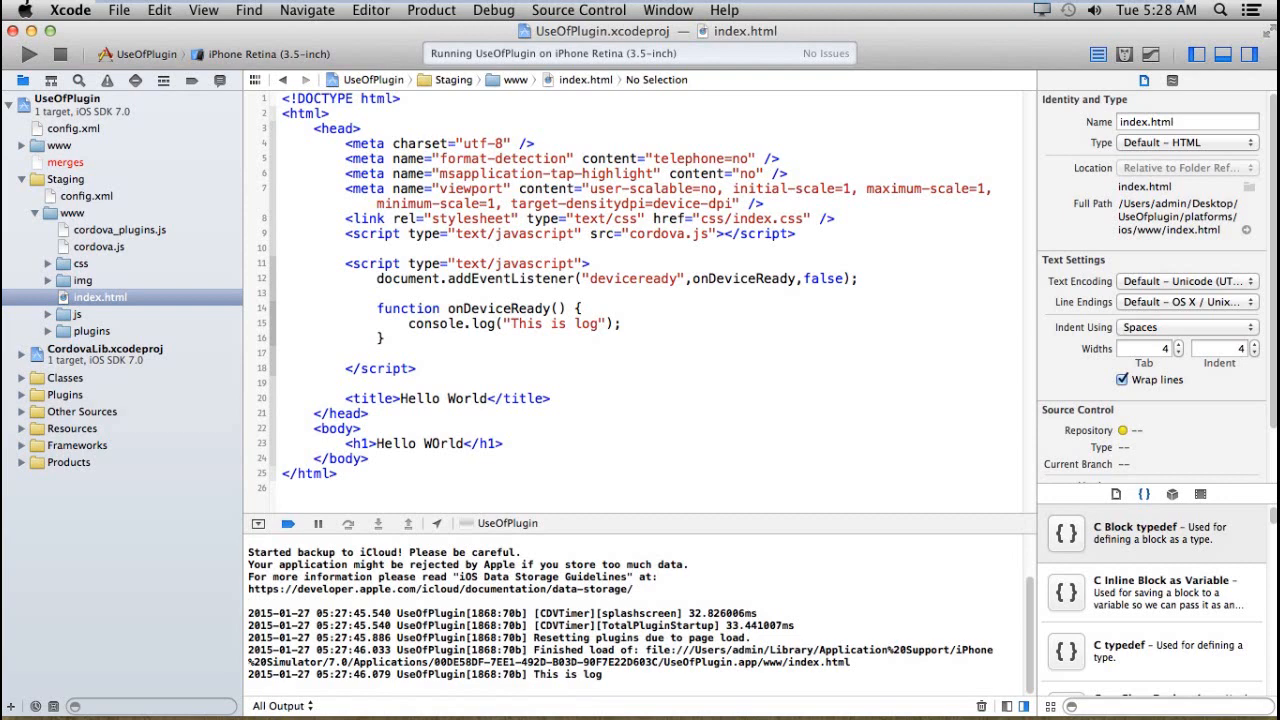
double_click(484, 324)
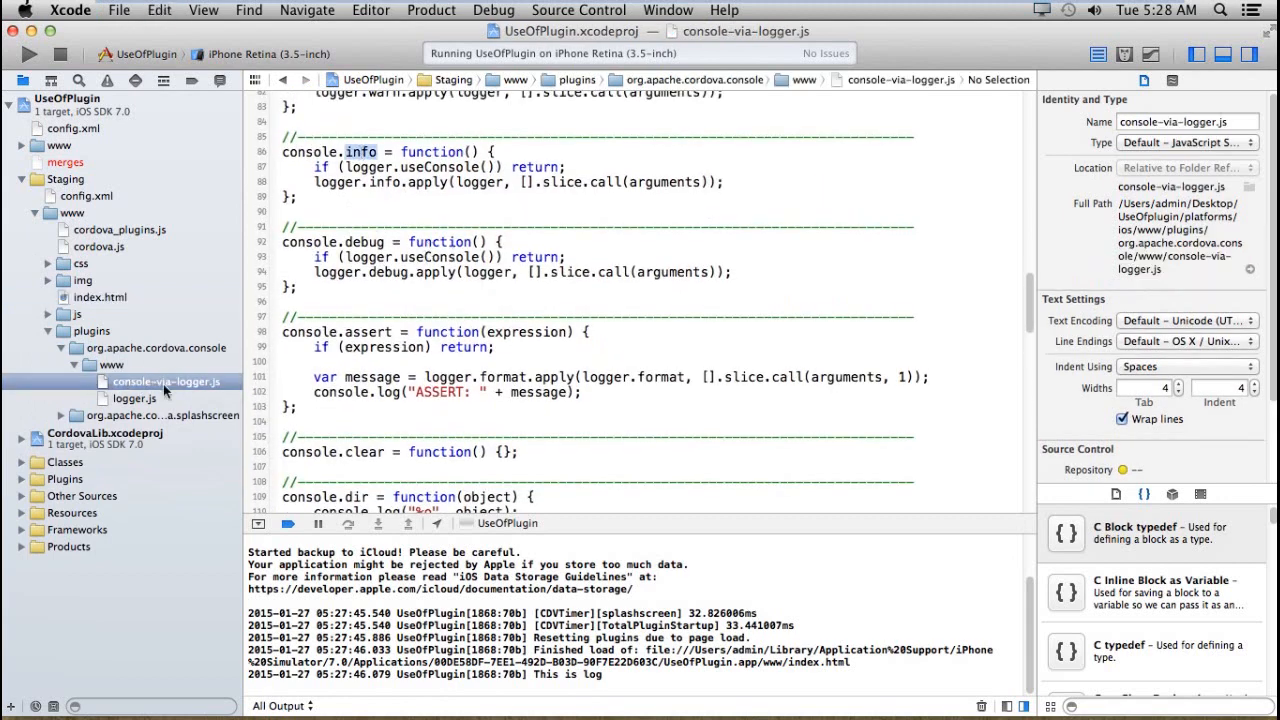
mouse_move(120, 256)
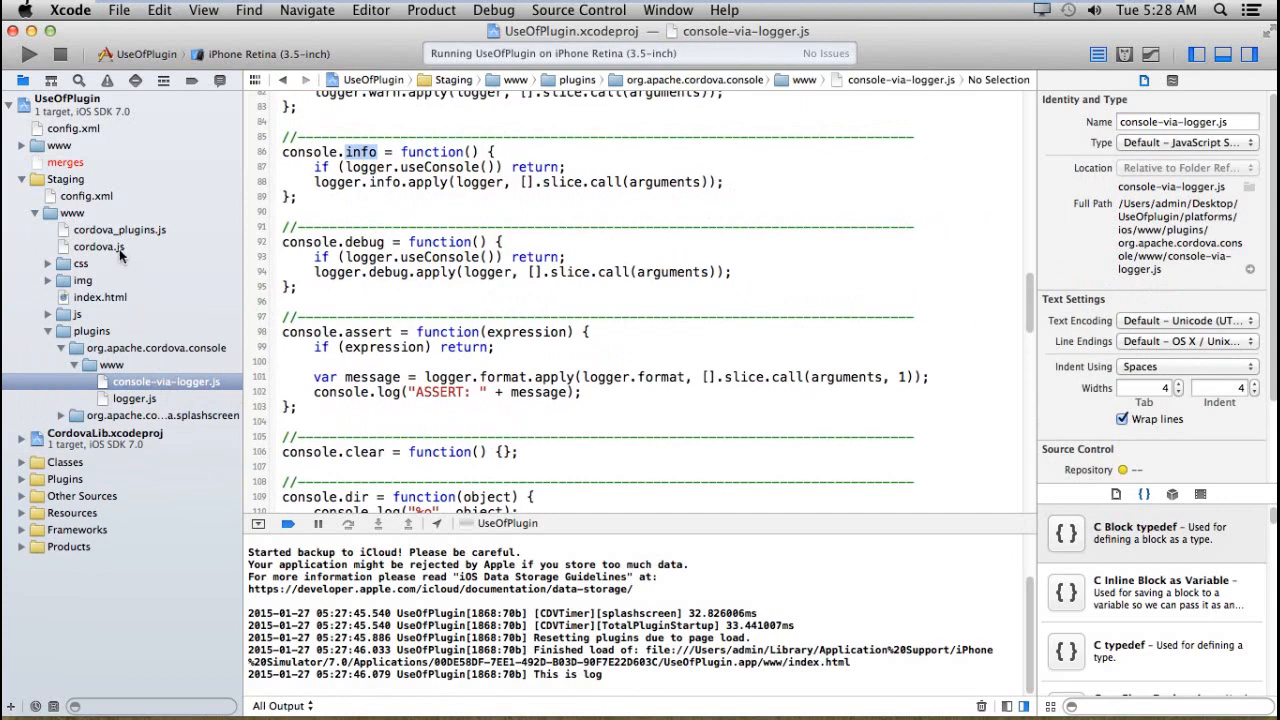
mouse_move(96, 250)
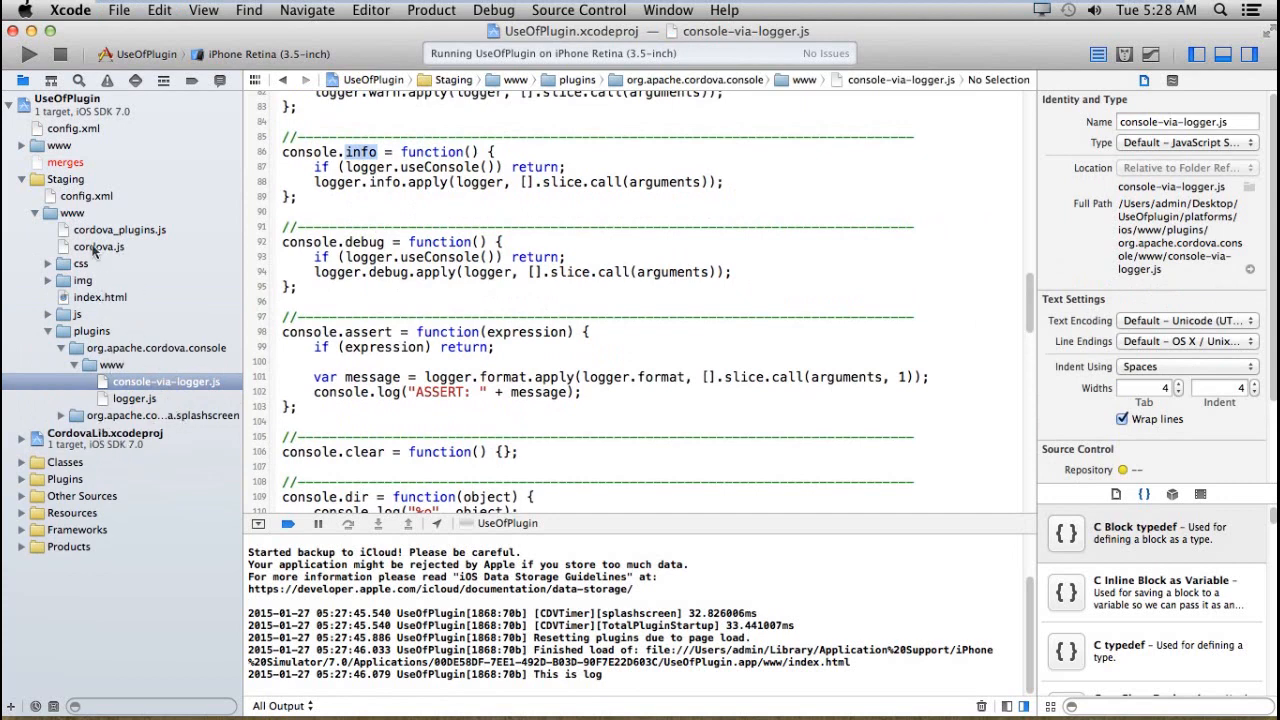
- Switch index.html's call to console.info("This is log") and rebuild the app
left_click(100, 296)
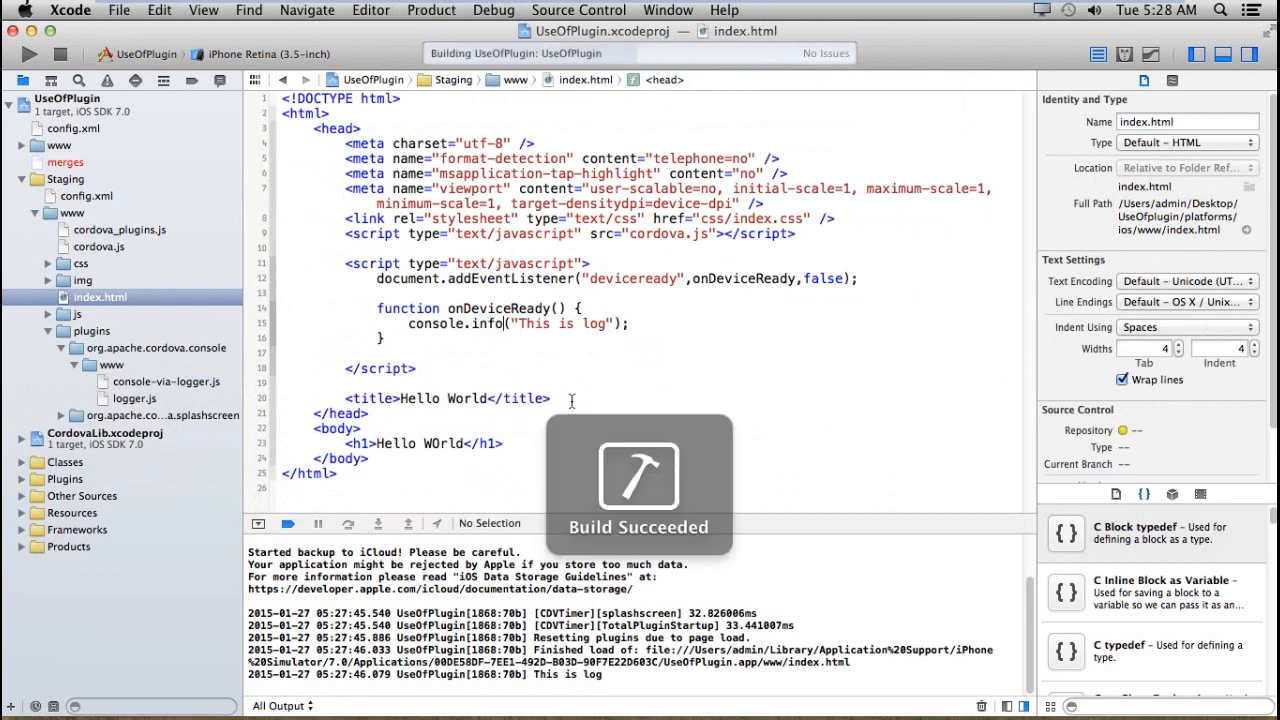
left_click(28, 54)
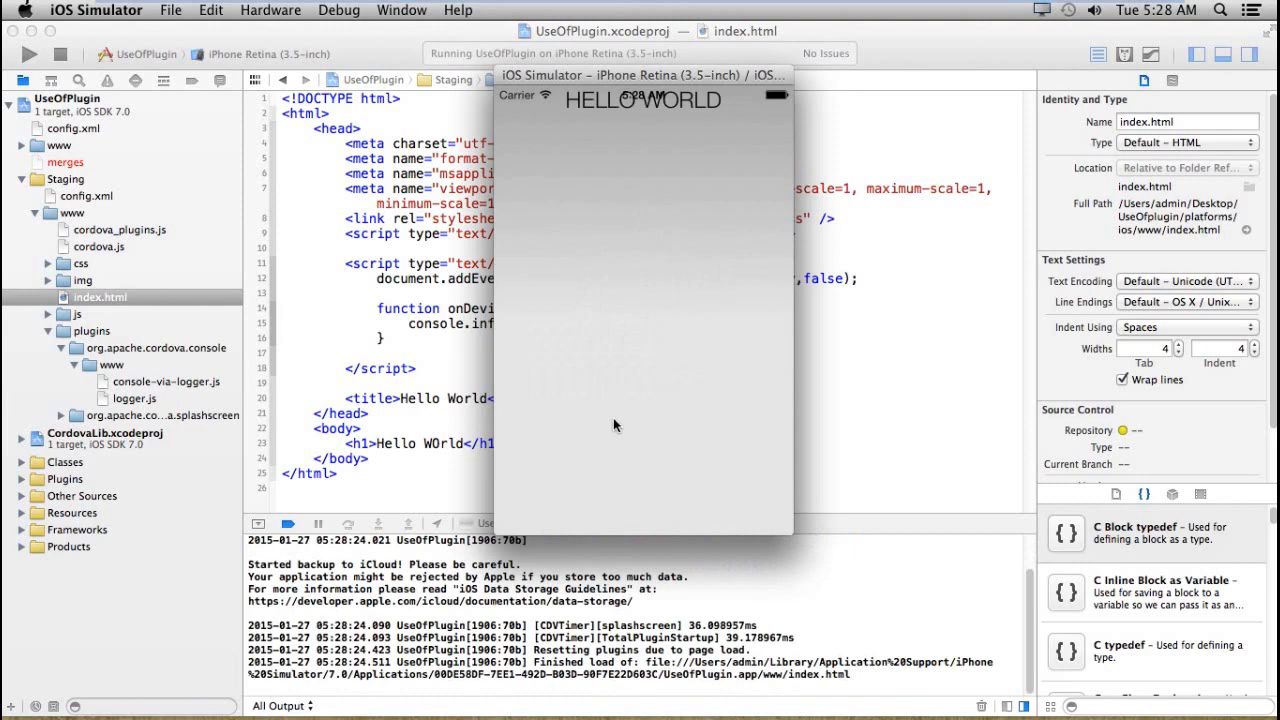
mouse_move(764, 612)
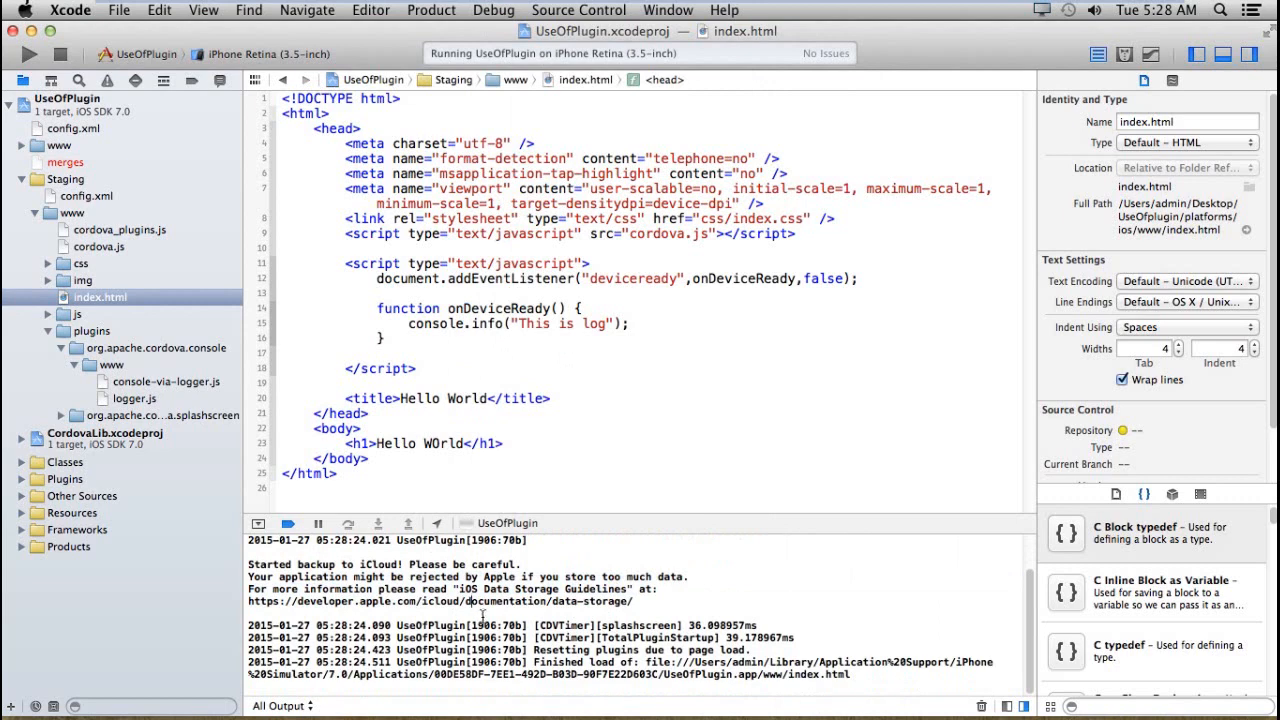
mouse_move(720, 592)
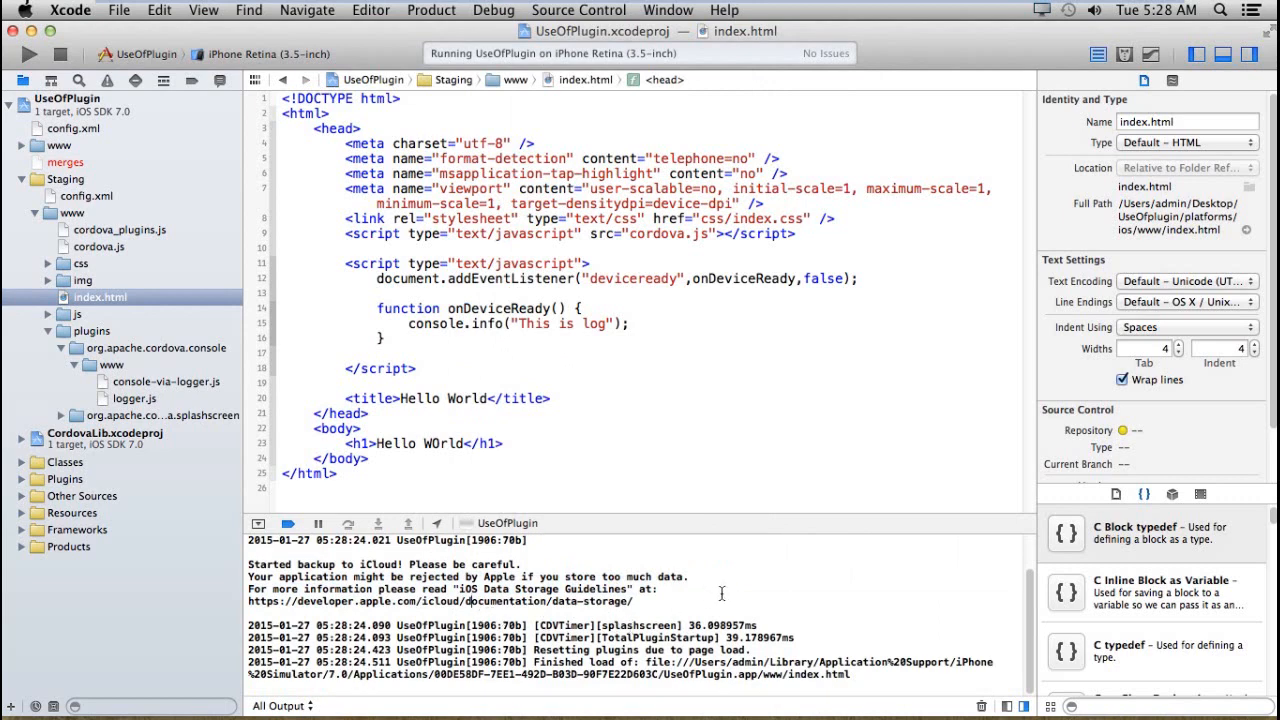
- Select the console.info line in onDeviceReady and begin typing a for loop over it
double_click(488, 324)
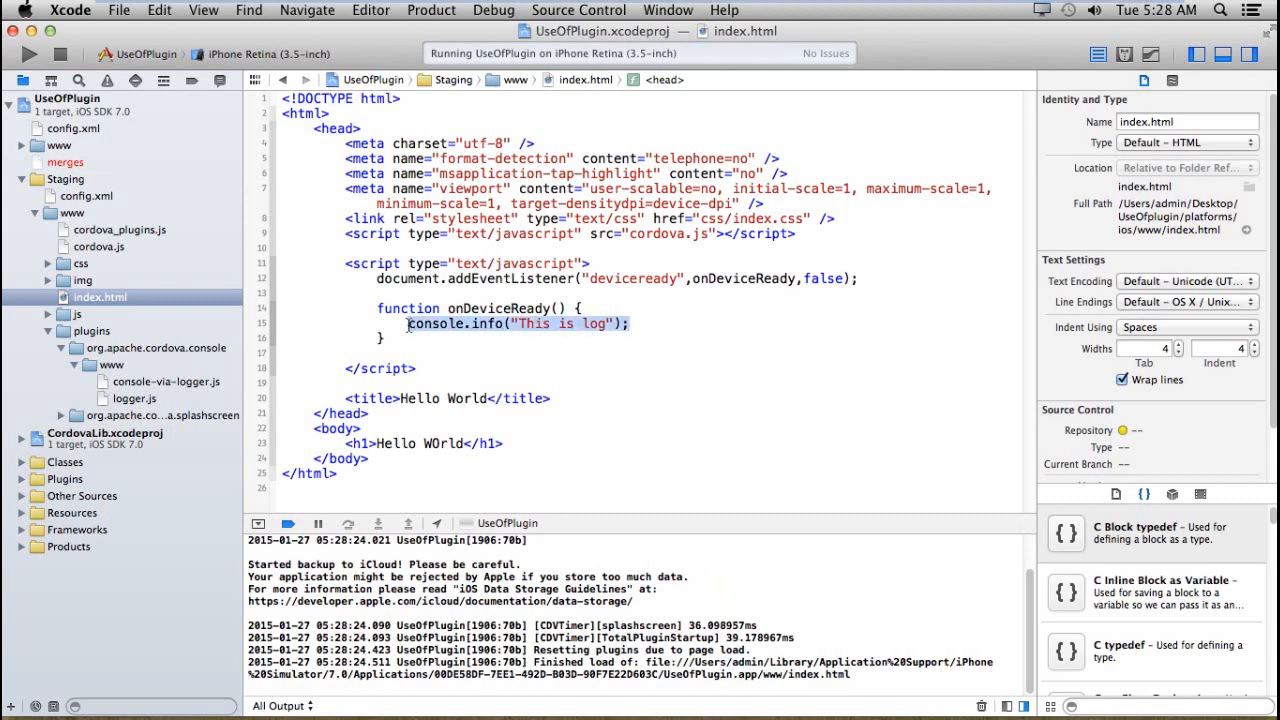
type("for(va")
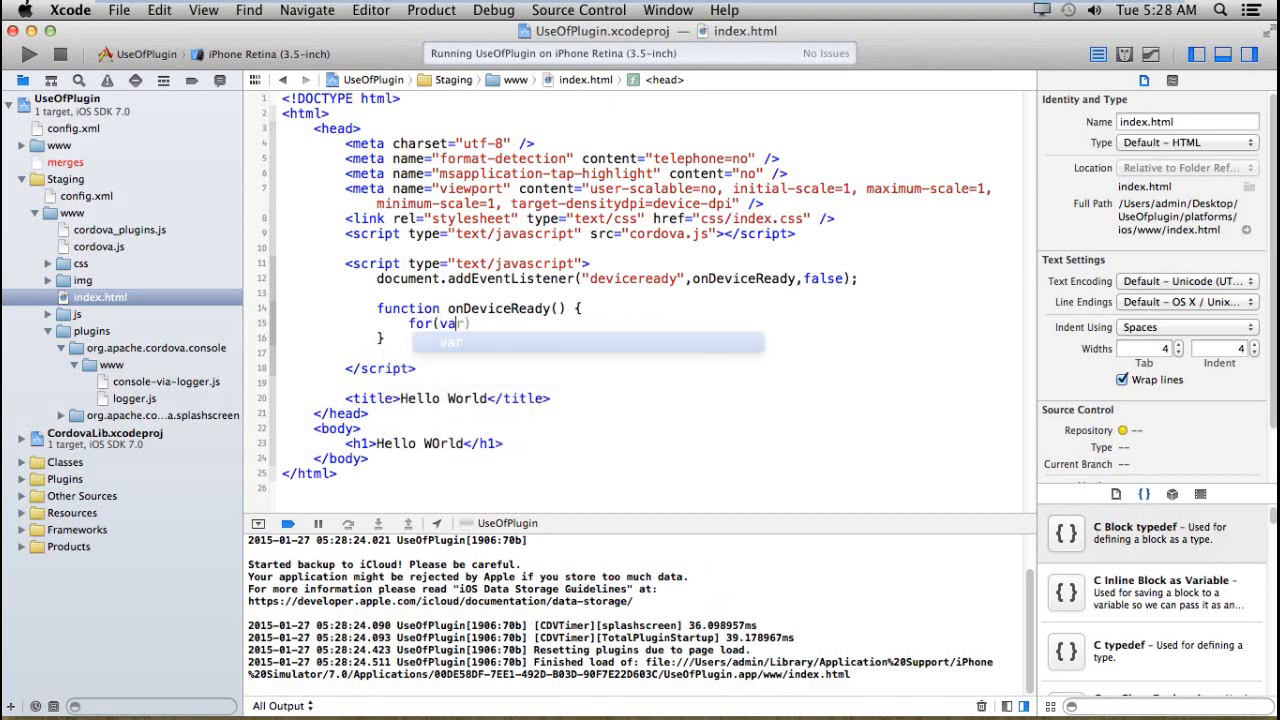
- Write for(var i=0;i<10;i++){ console.log(i); } inside onDeviceReady
type("i=0")
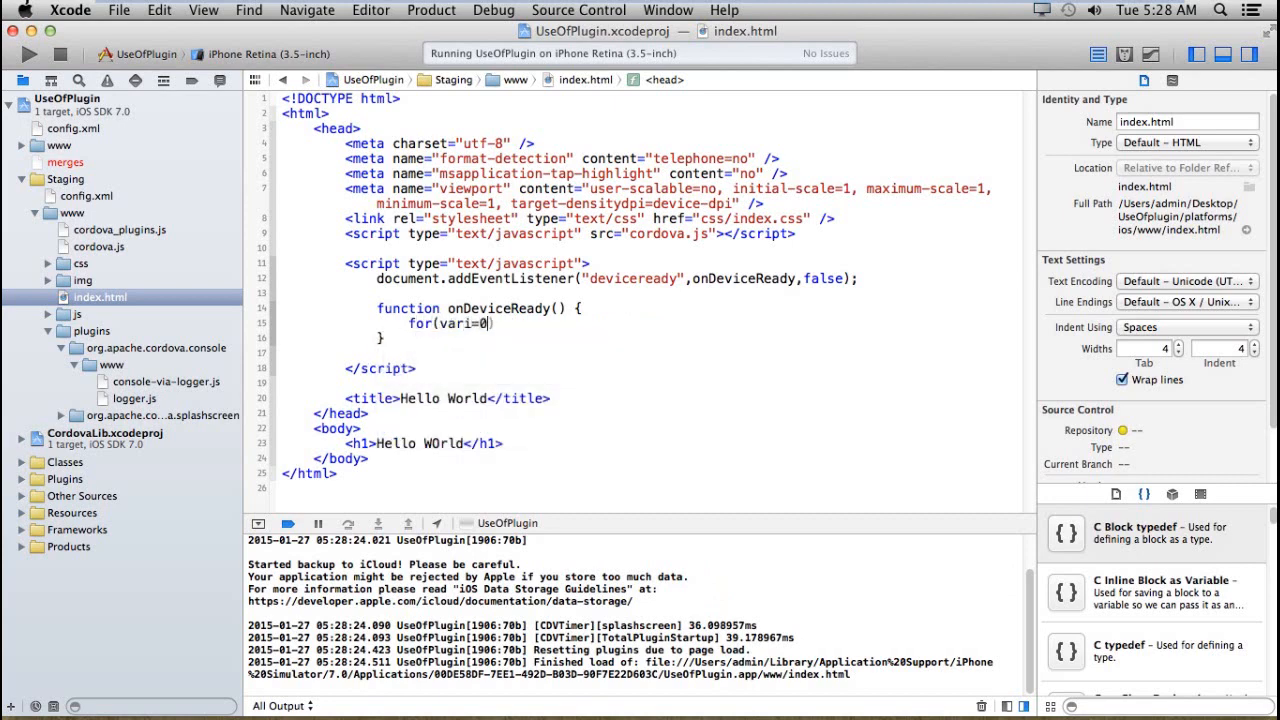
type(";i<10;i++")
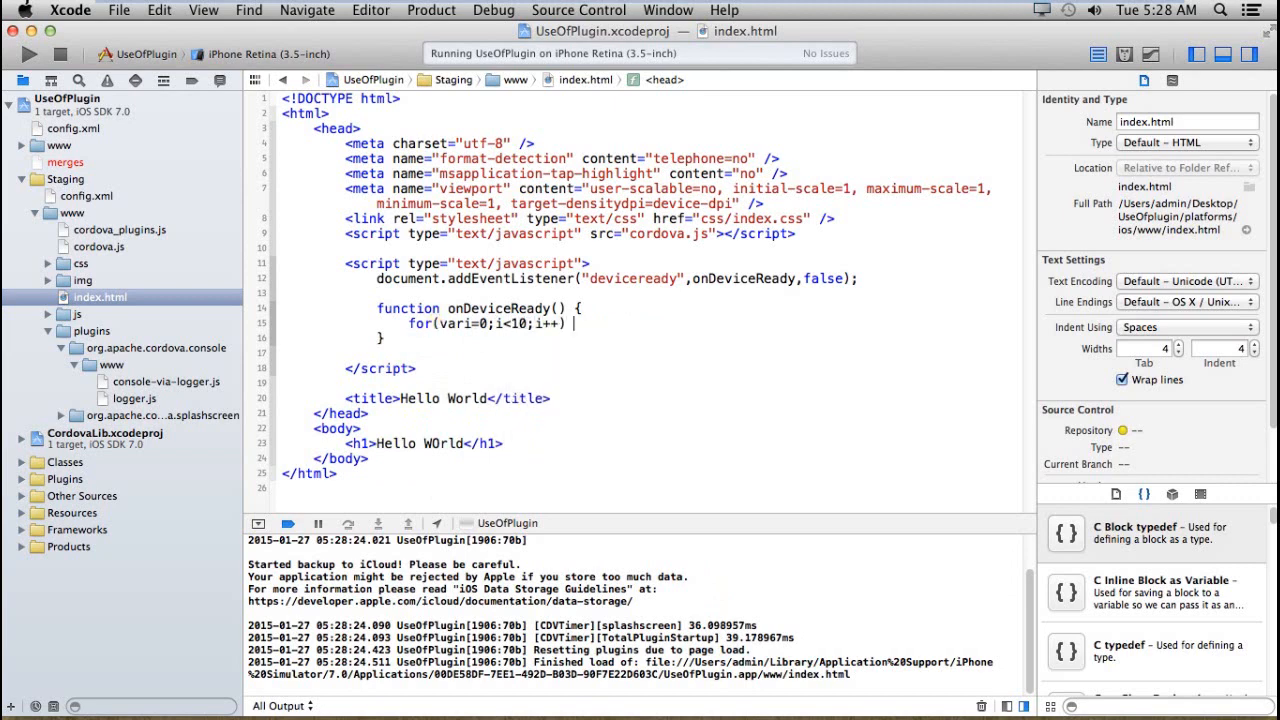
type("console.log(")
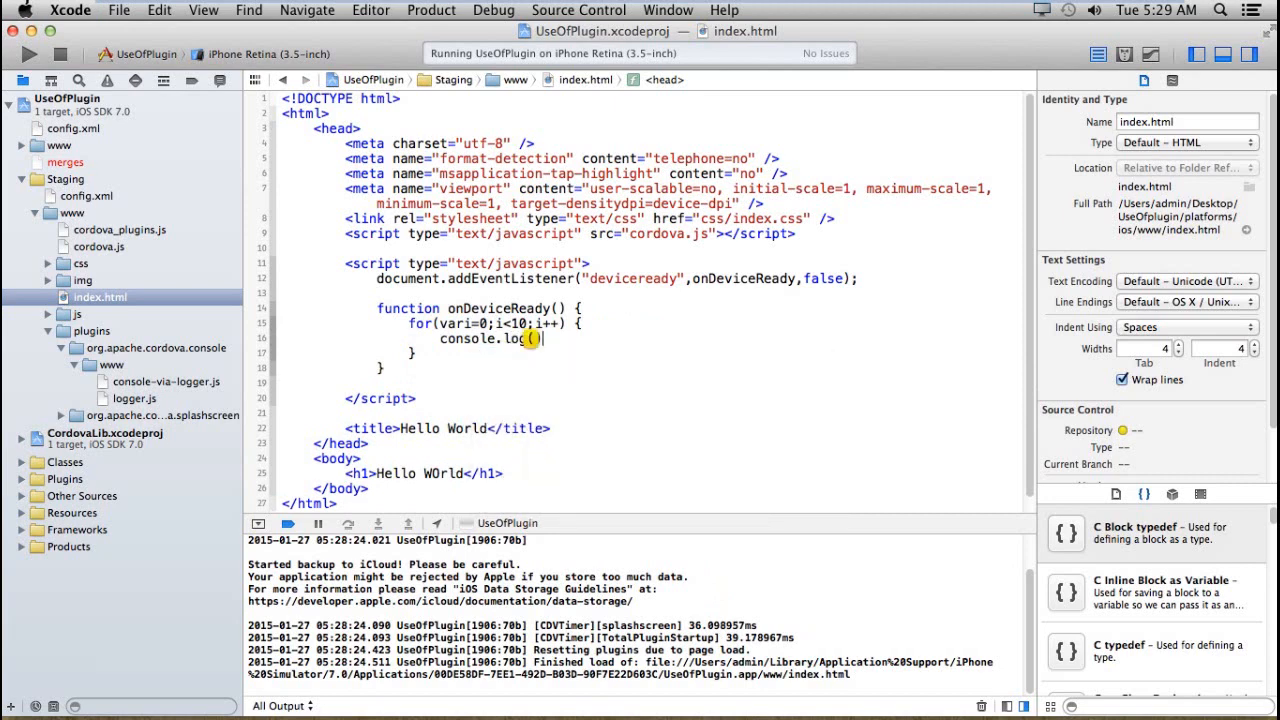
type("i);")
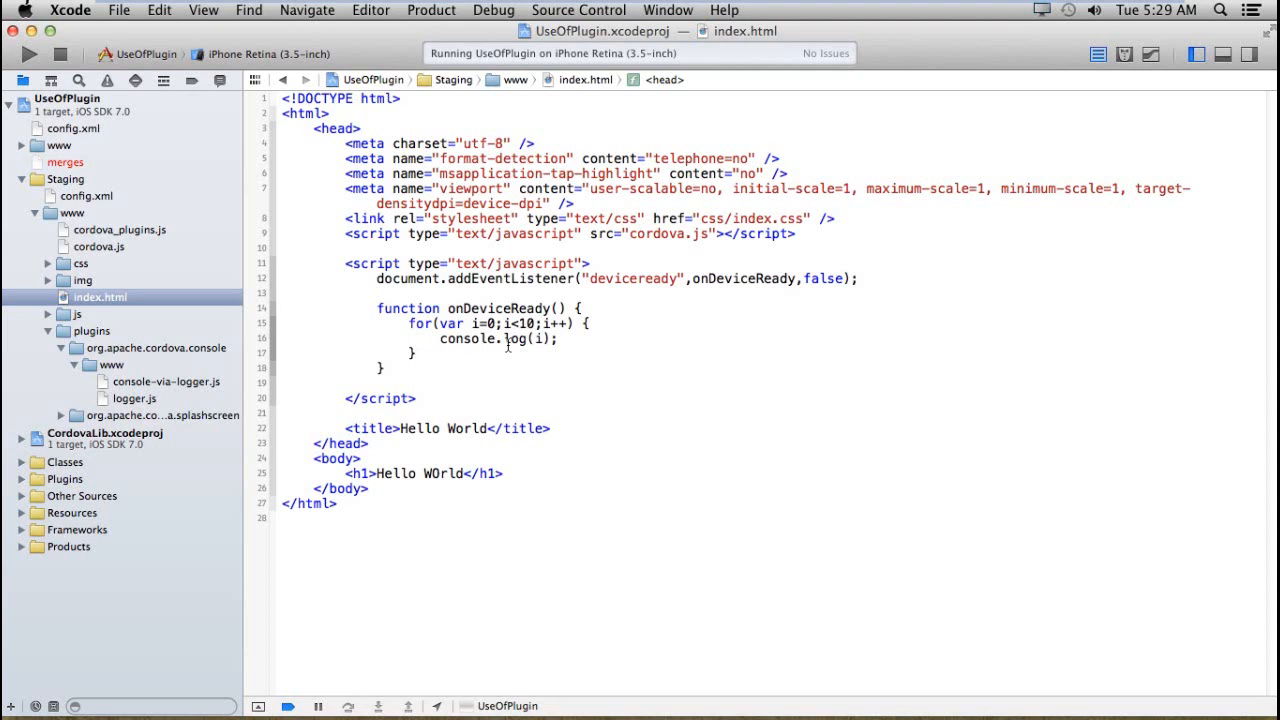
left_click(416, 352)
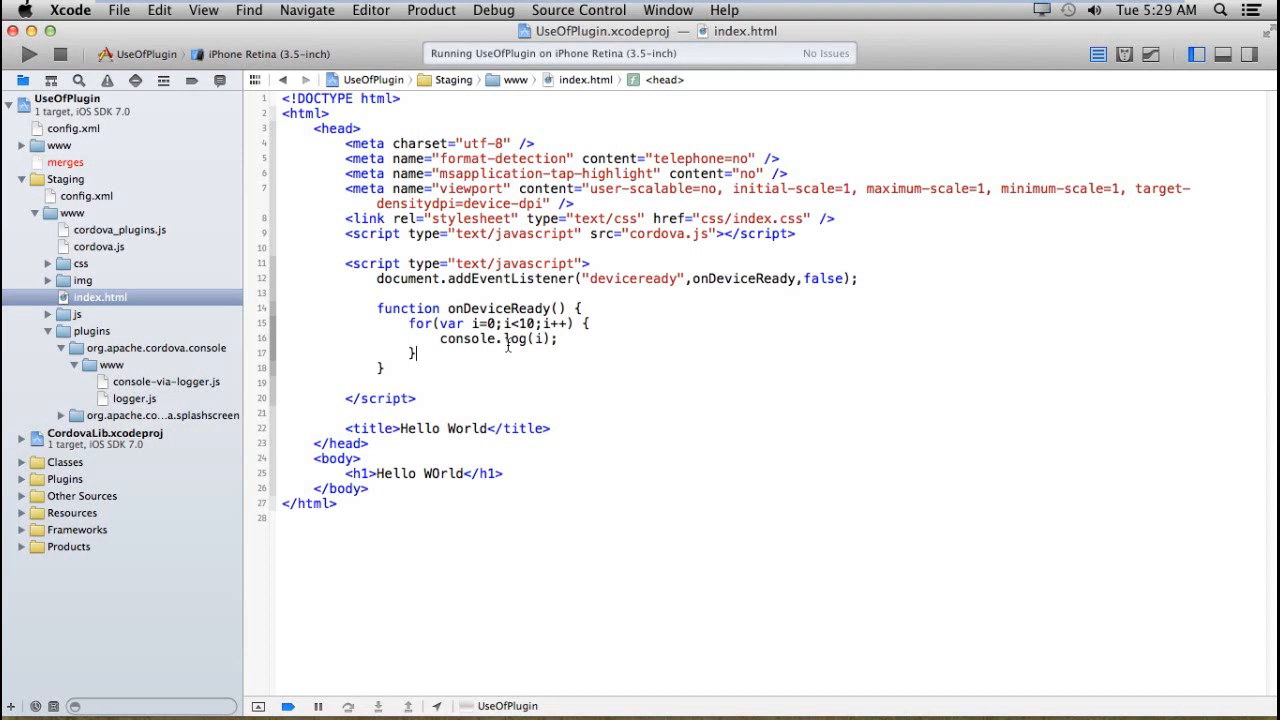